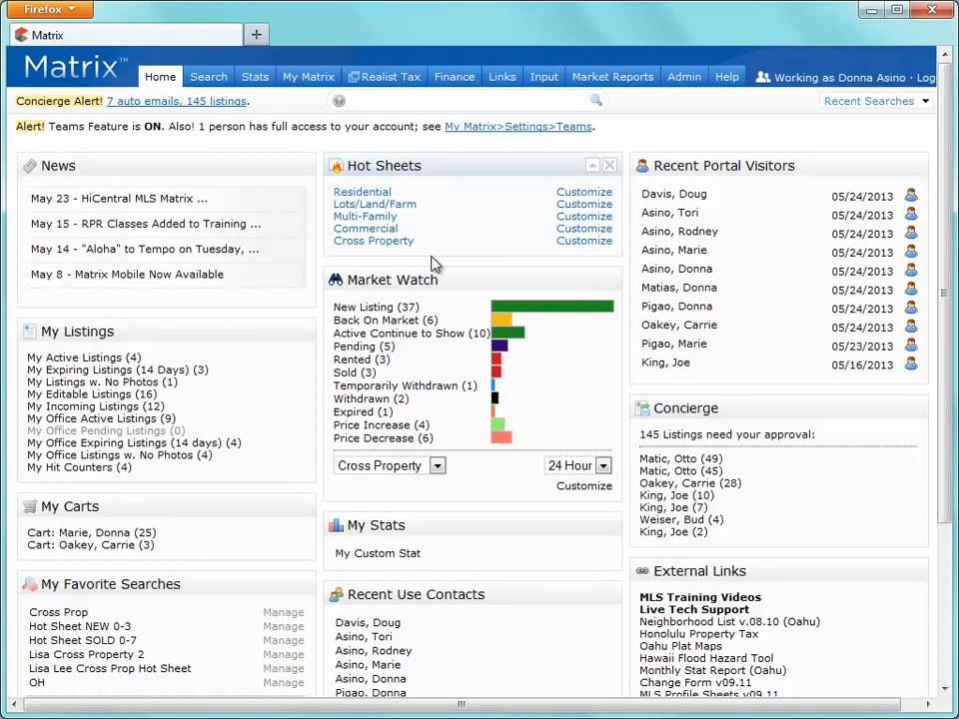
# Step: Go to the Input page for adding or editing listings
pyautogui.click(544, 76)
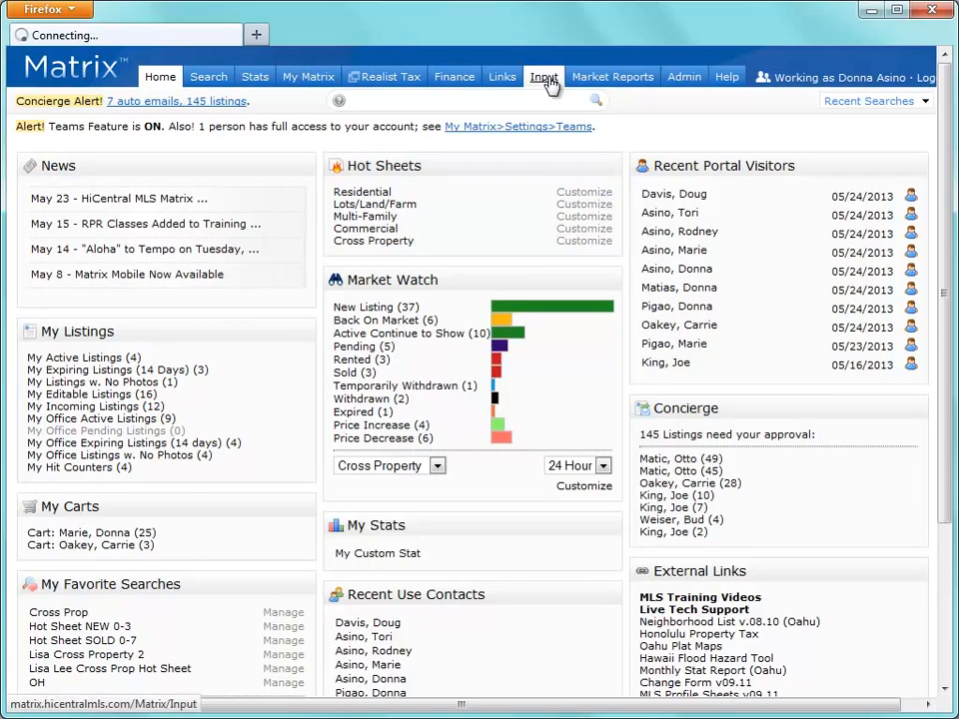
pyautogui.click(544, 76)
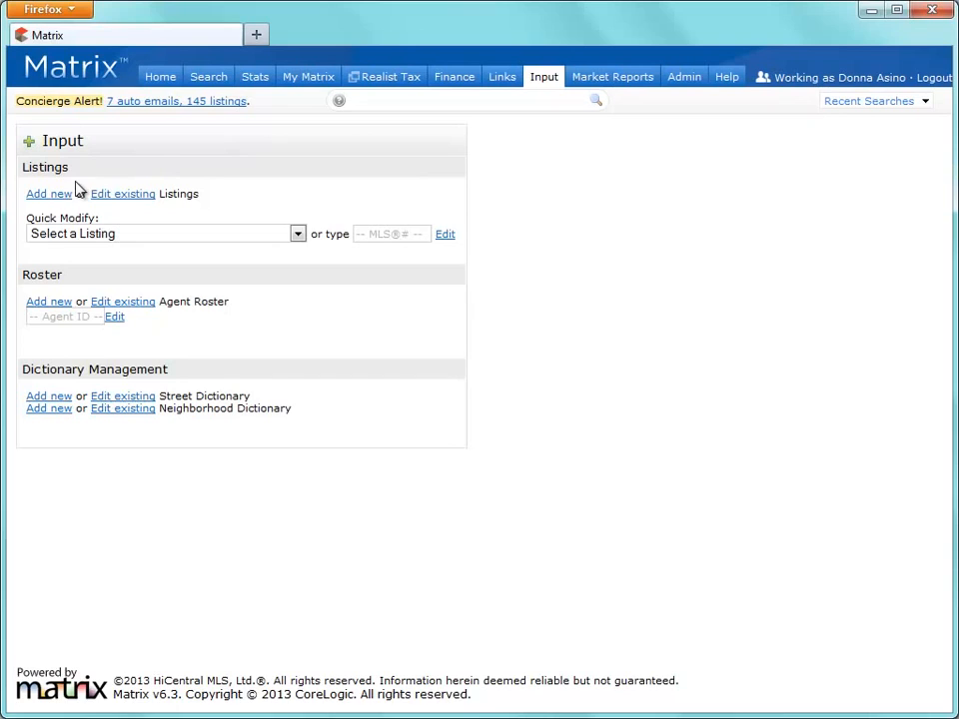
# Step: Add a new listing with the Resi Single Family Data Input form and choose to fill from an existing listing
pyautogui.click(48, 192)
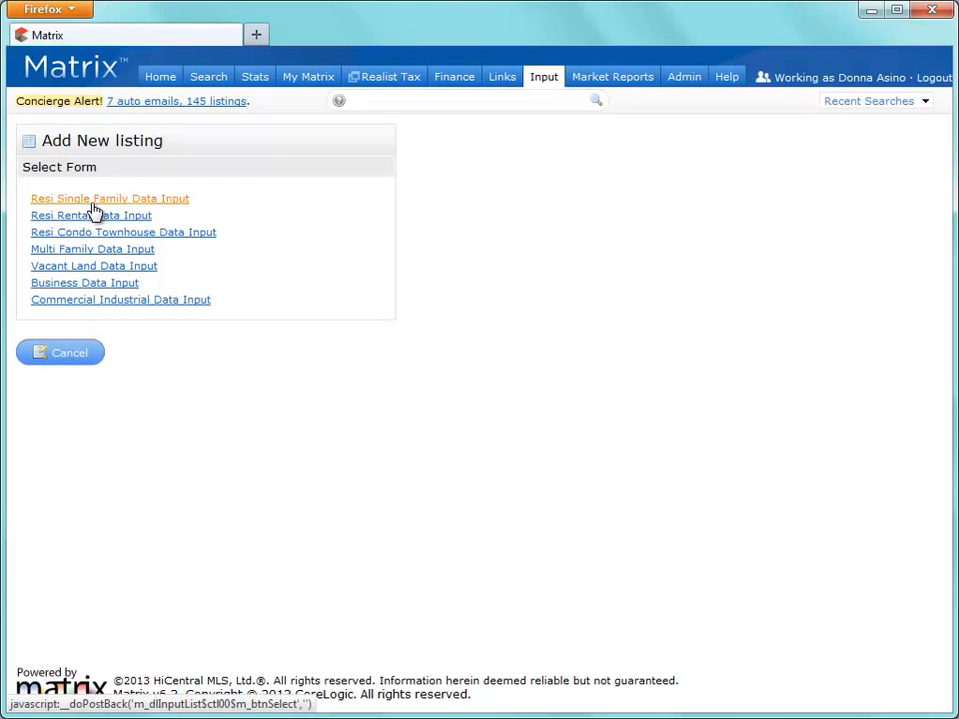
pyautogui.click(108, 198)
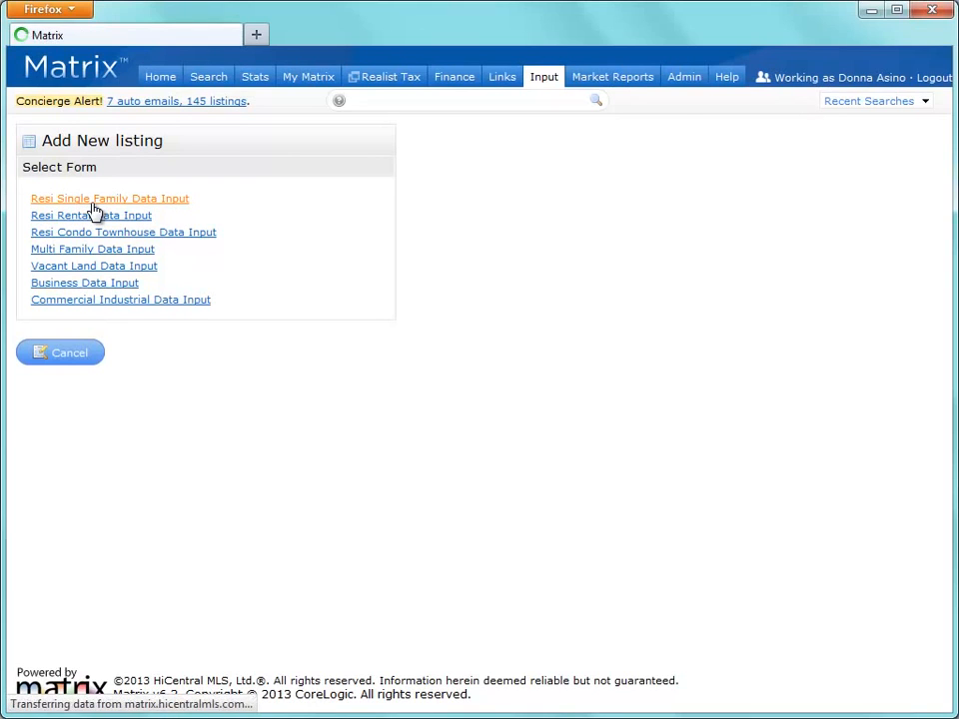
pyautogui.click(108, 198)
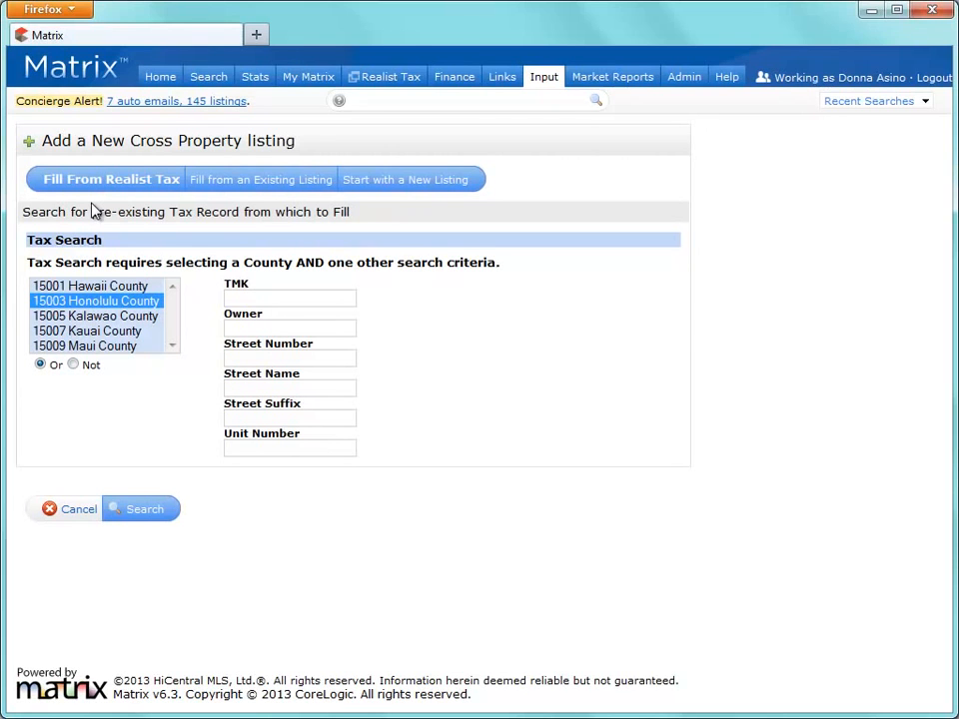
pyautogui.moveTo(259, 180)
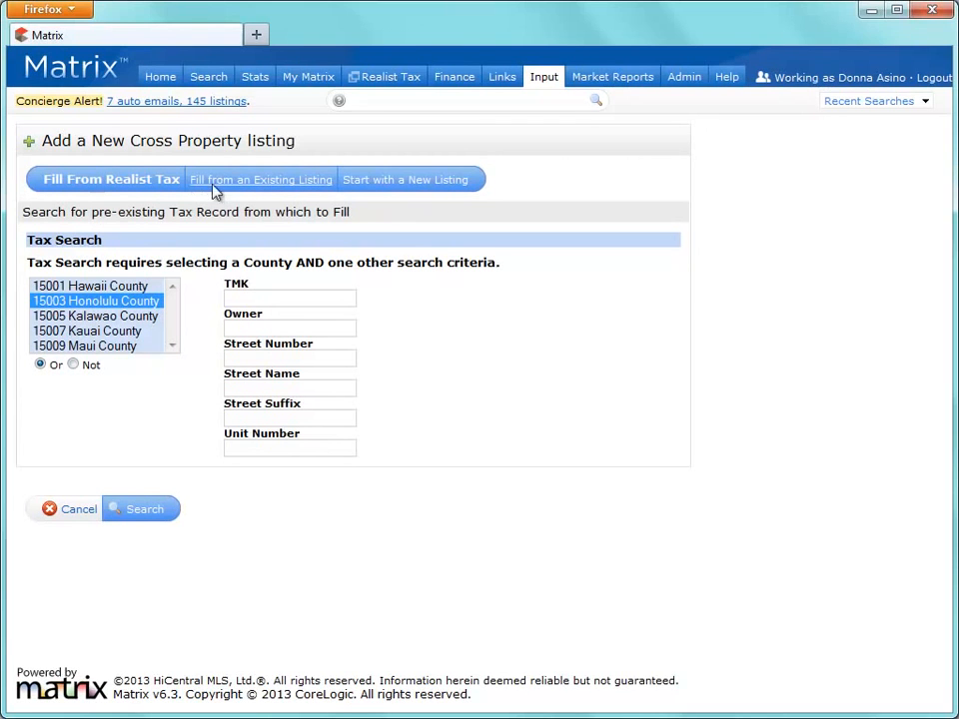
pyautogui.click(259, 180)
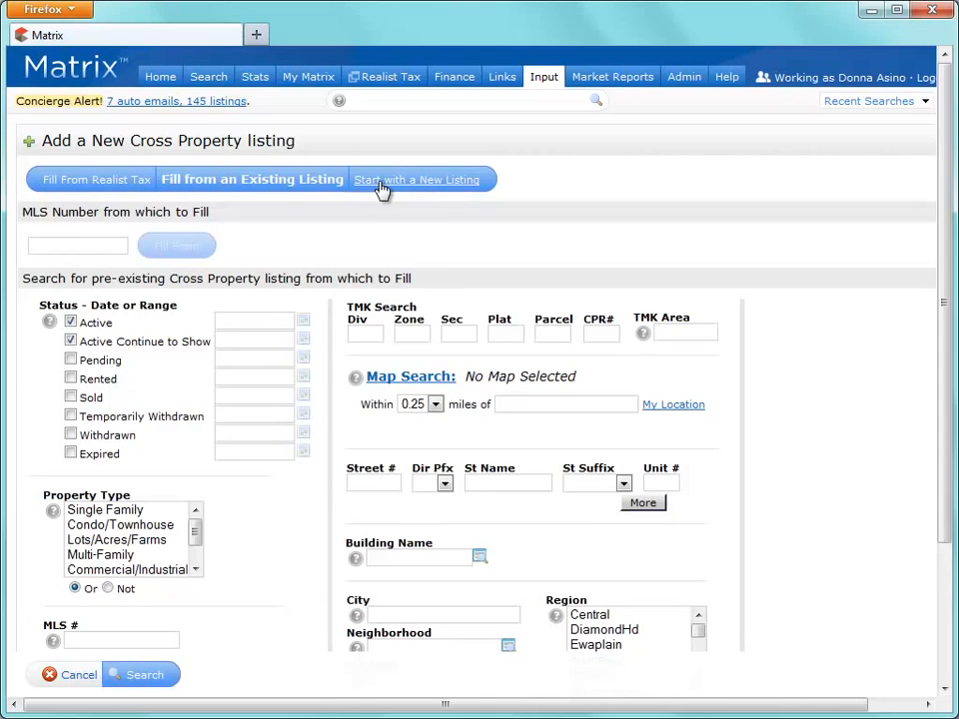
# Step: Start with a new blank listing, reaching the listing status step
pyautogui.click(415, 180)
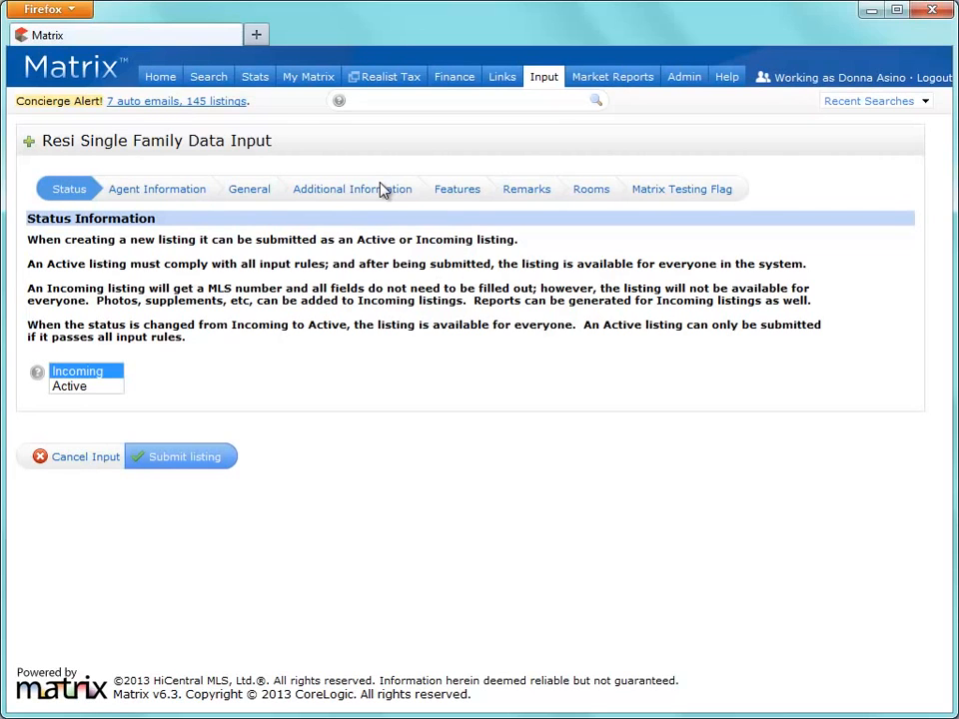
pyautogui.moveTo(155, 187)
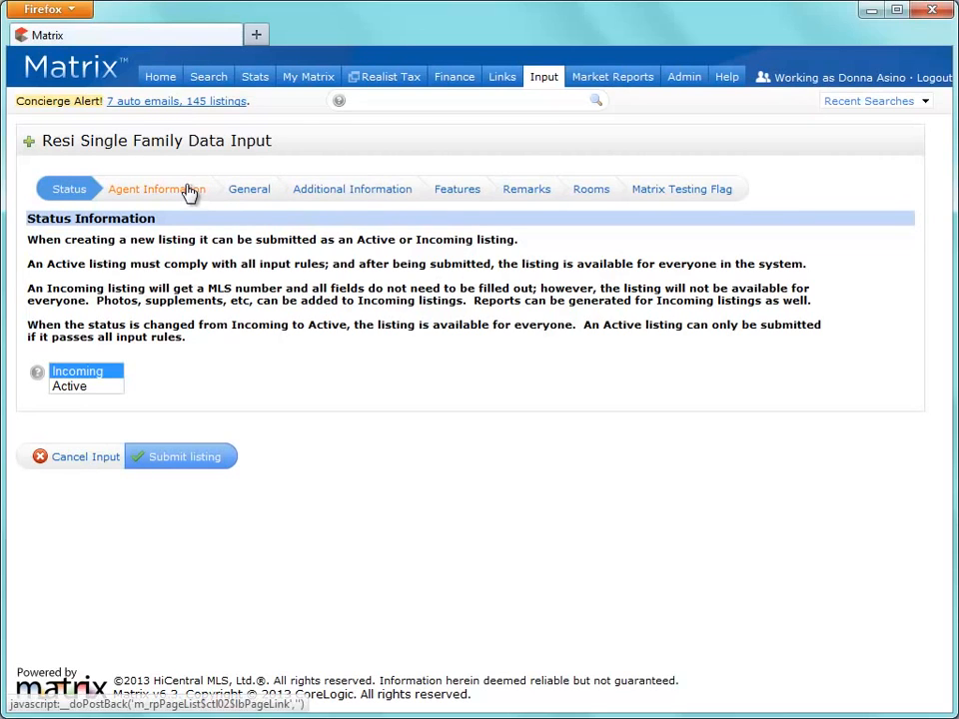
# Step: Review the Agent Information section, then move to the General section
pyautogui.click(156, 188)
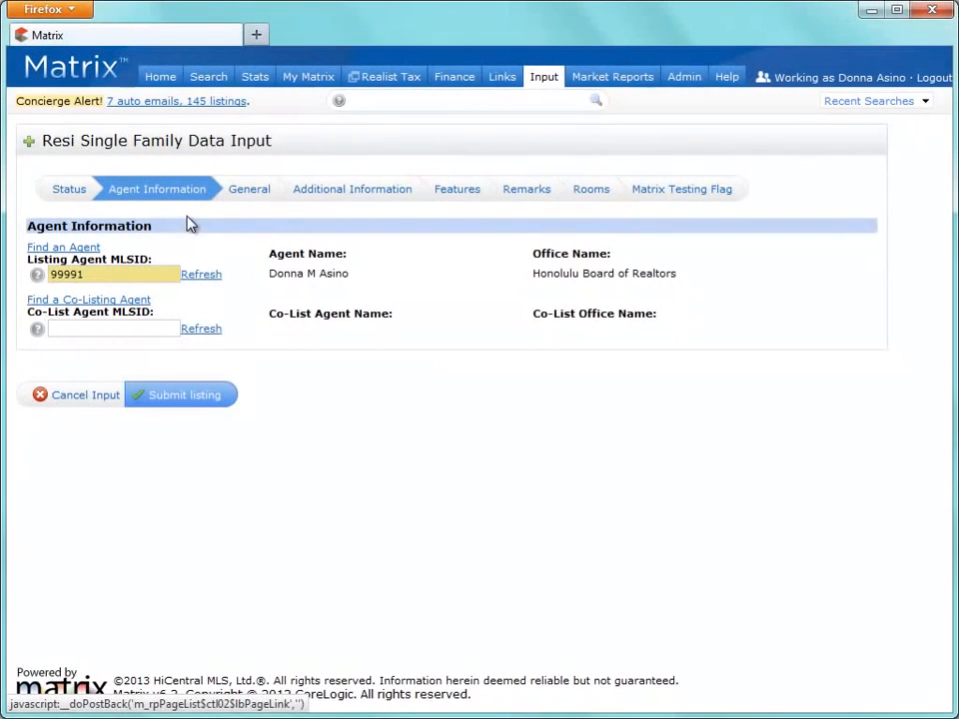
pyautogui.moveTo(191, 210)
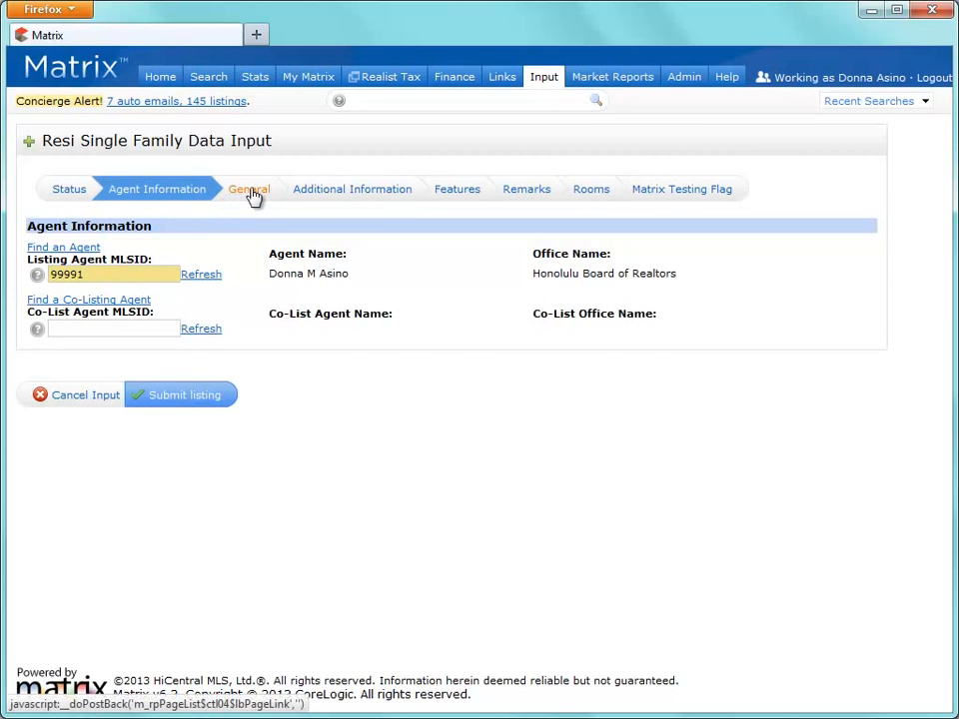
pyautogui.click(247, 187)
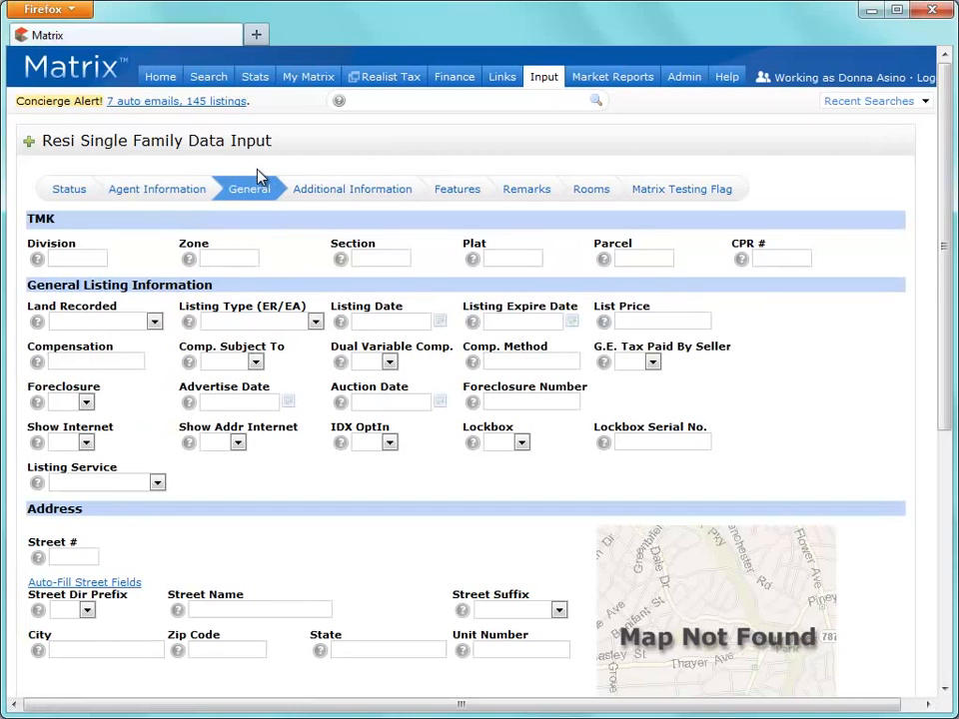
pyautogui.write('2349')
pyautogui.write('Pacific Hts')
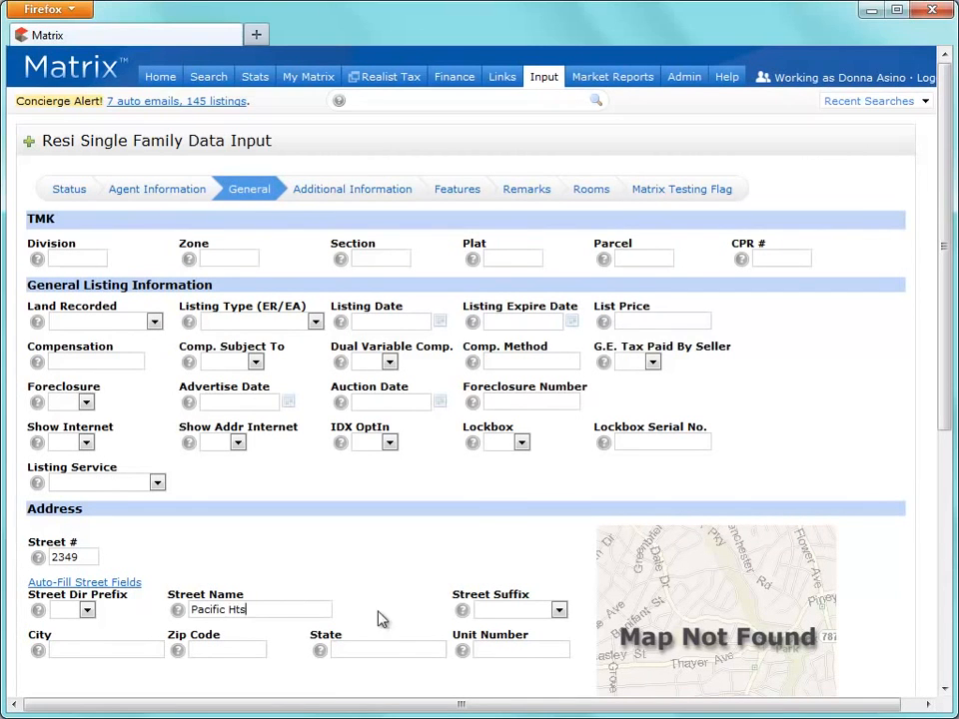
pyautogui.click(559, 609)
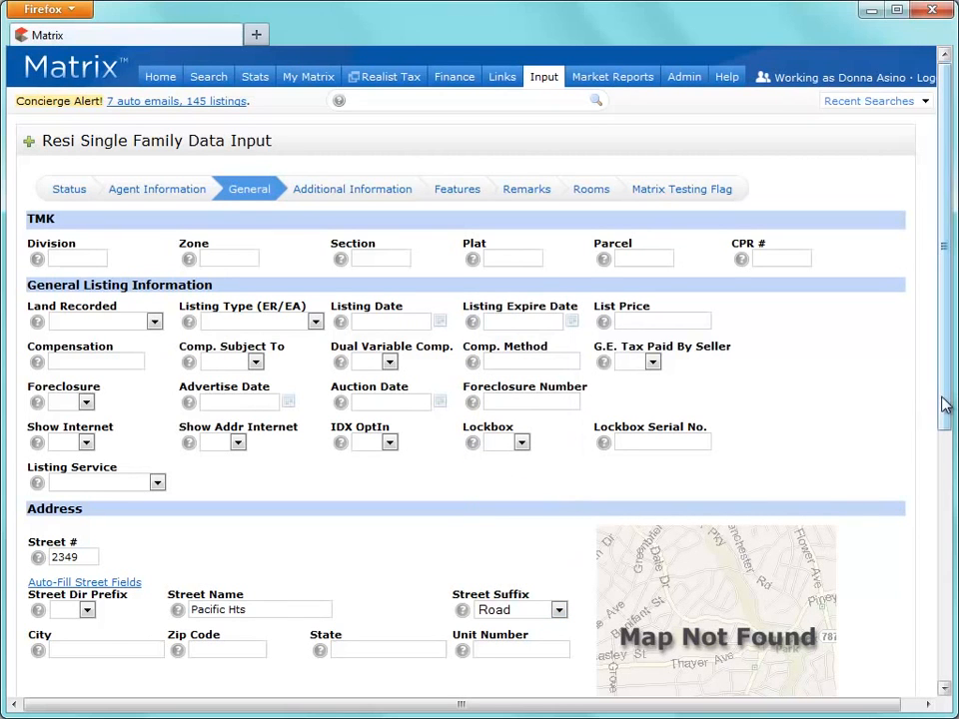
pyautogui.scroll(-3)
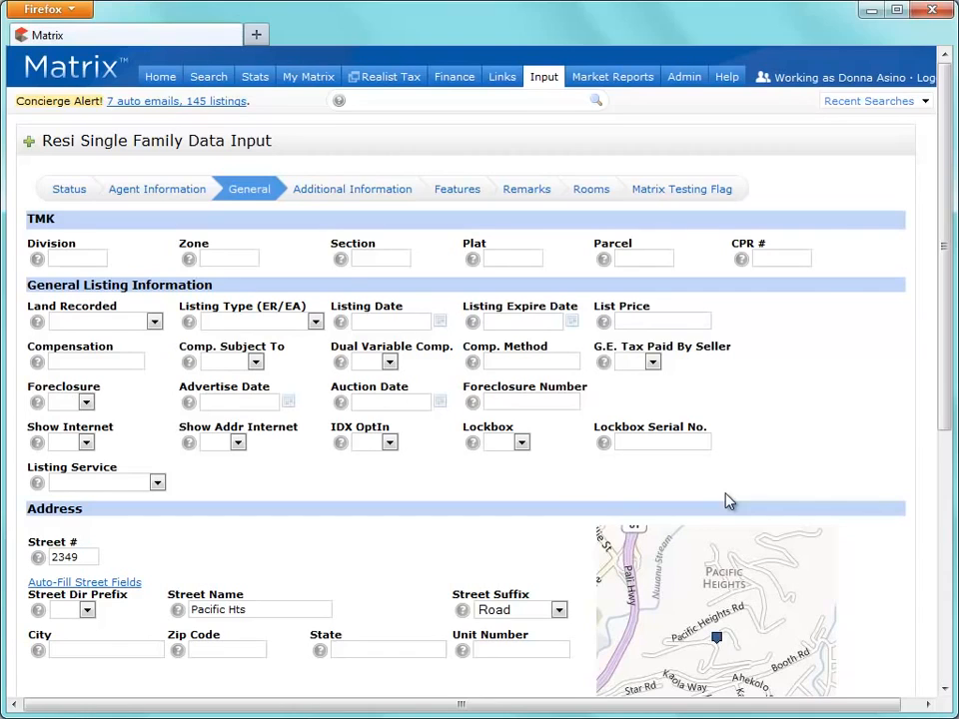
pyautogui.scroll(-3)
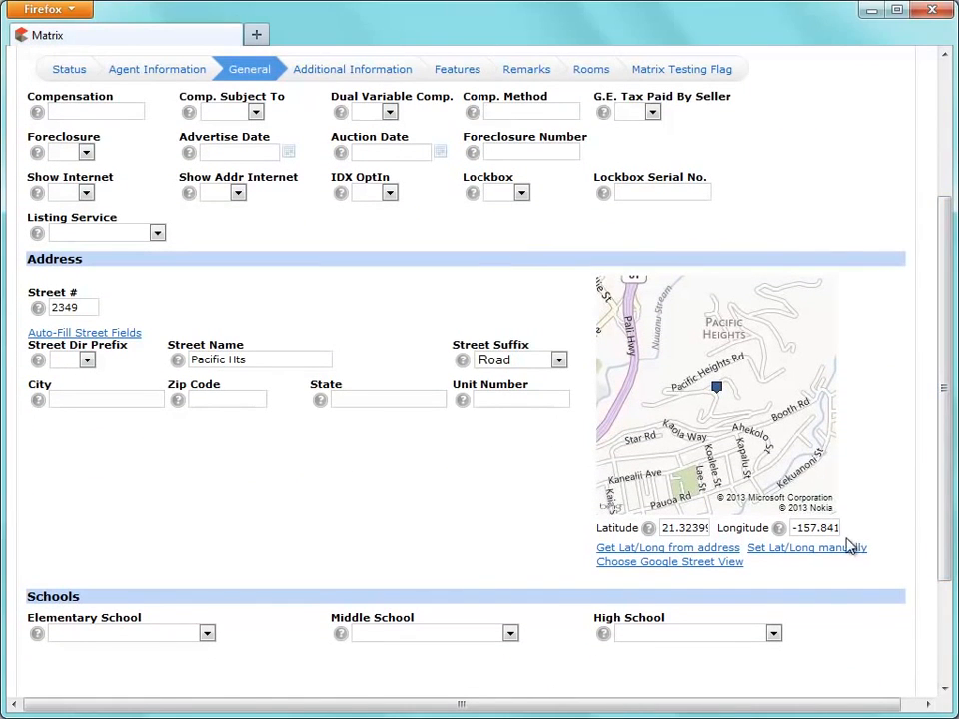
# Step: Check the property pin in the manual Lat/Long map in Road view and confirm its coordinates
pyautogui.click(805, 548)
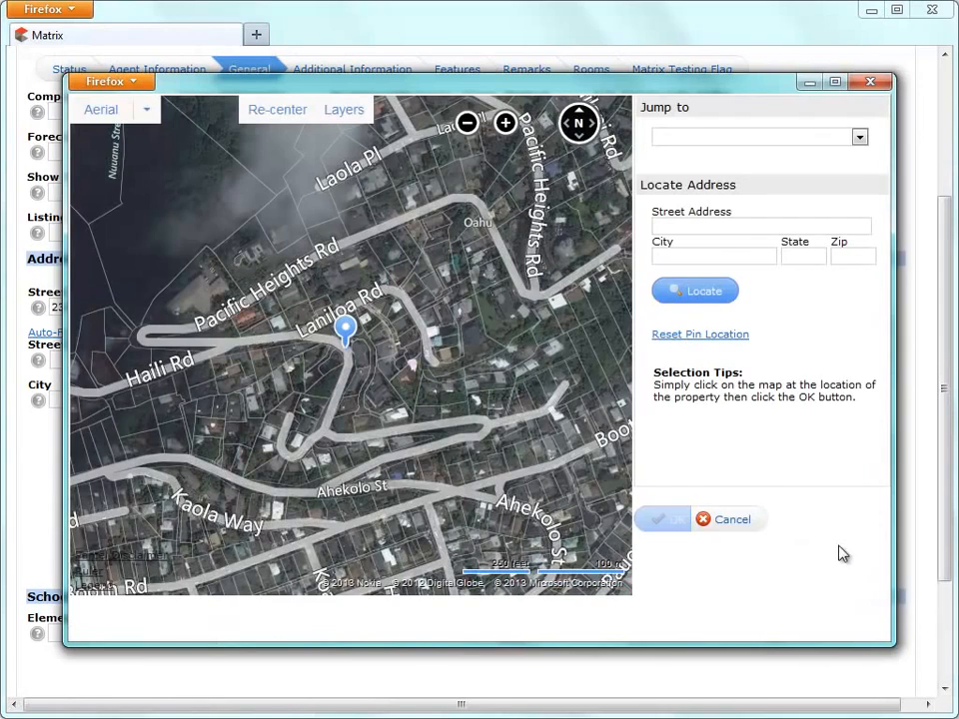
pyautogui.click(504, 124)
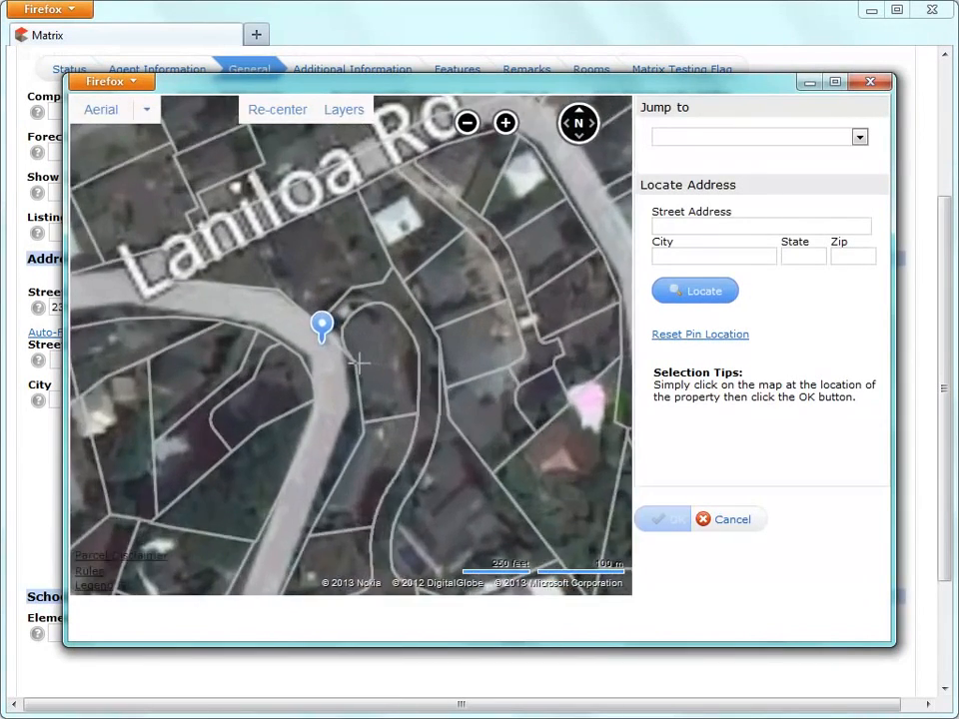
pyautogui.click(503, 124)
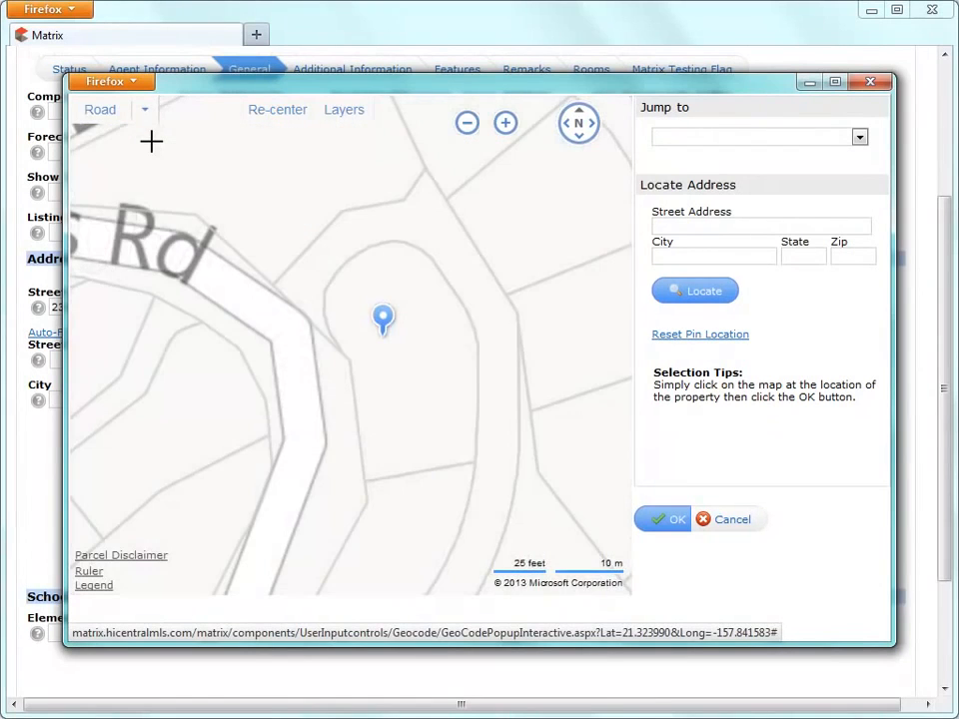
pyautogui.click(468, 124)
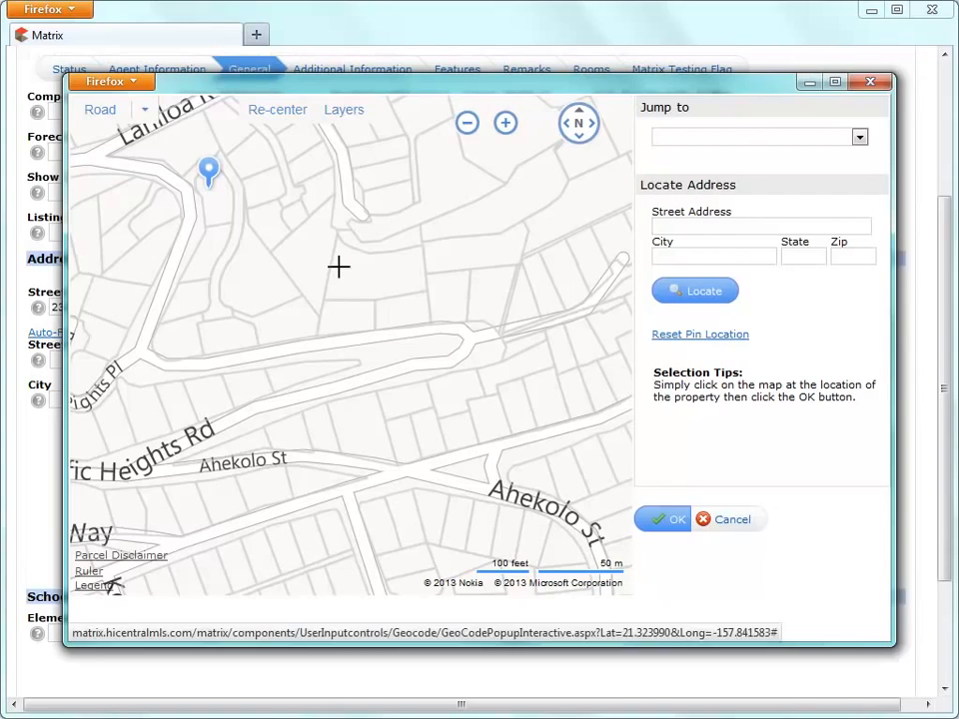
pyautogui.click(667, 519)
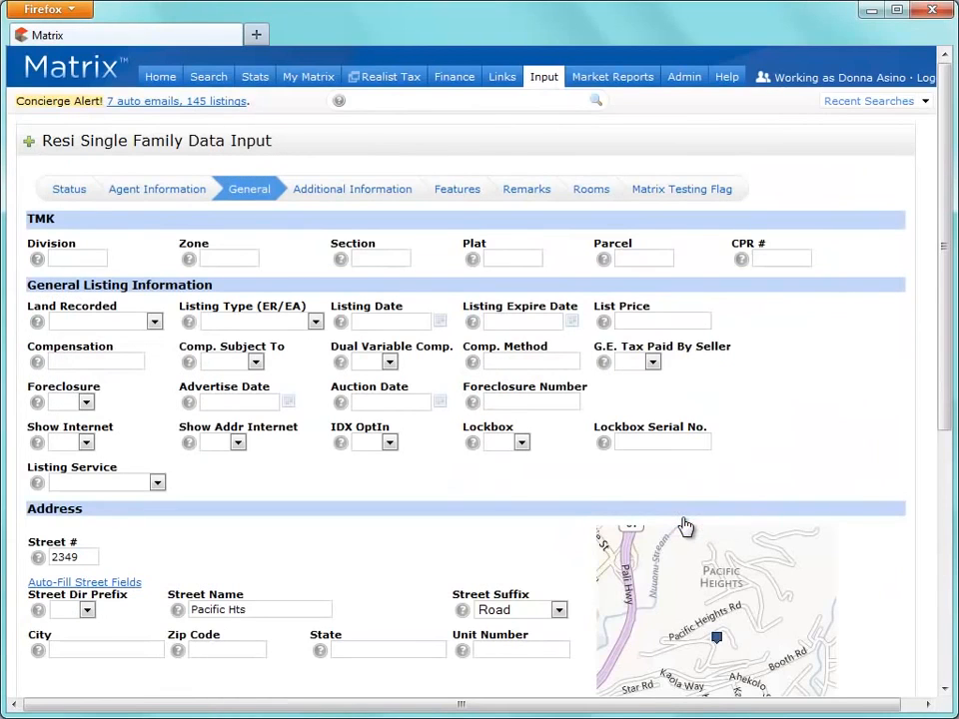
pyautogui.scroll(-3)
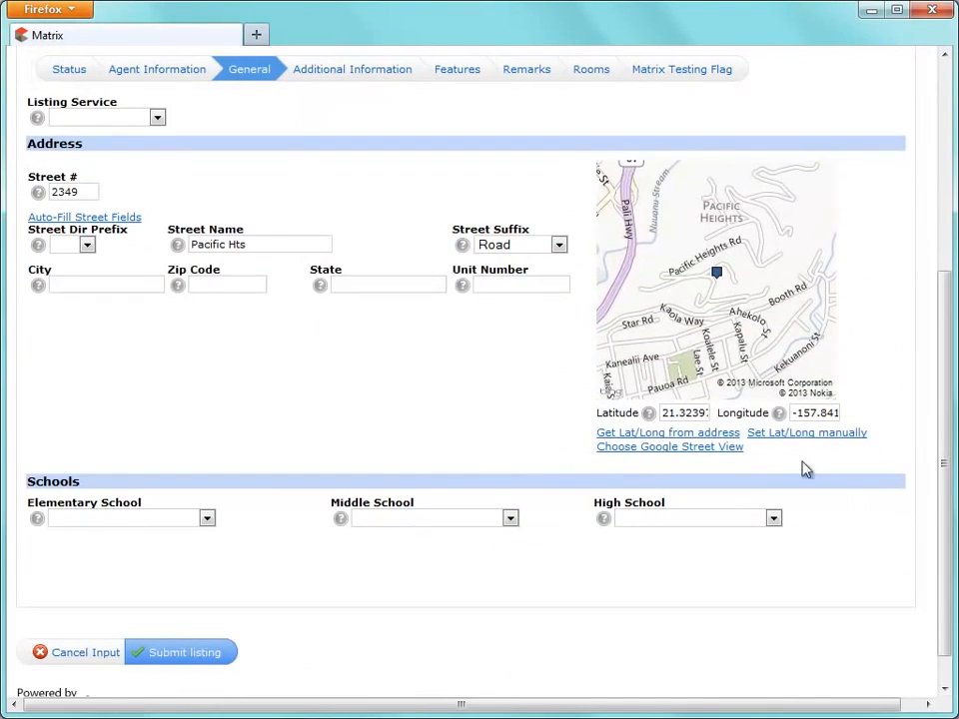
pyautogui.click(669, 447)
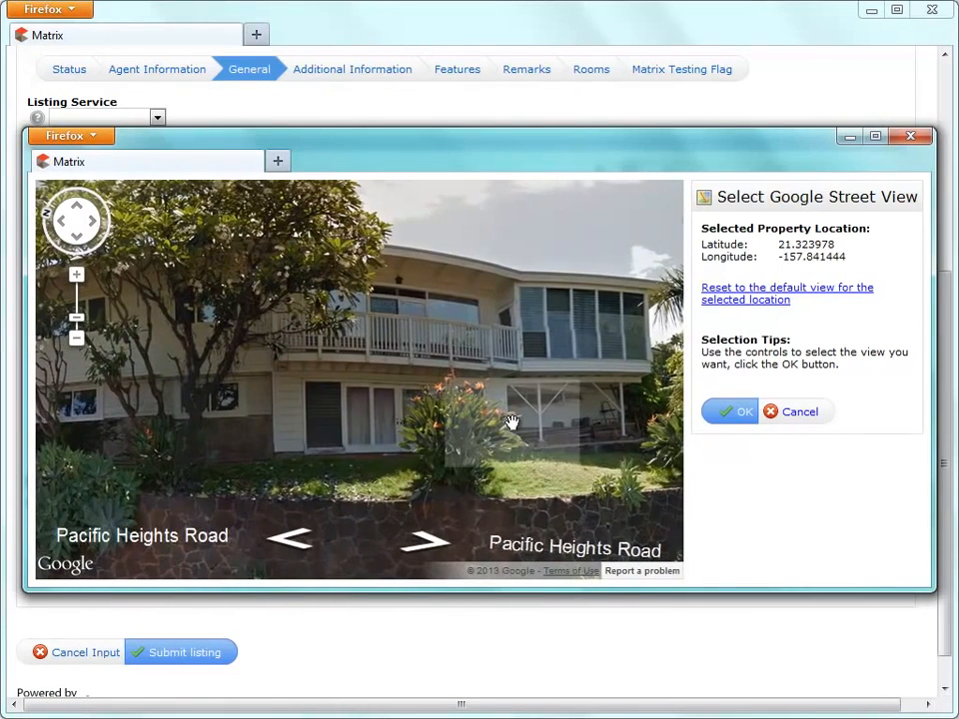
pyautogui.click(740, 412)
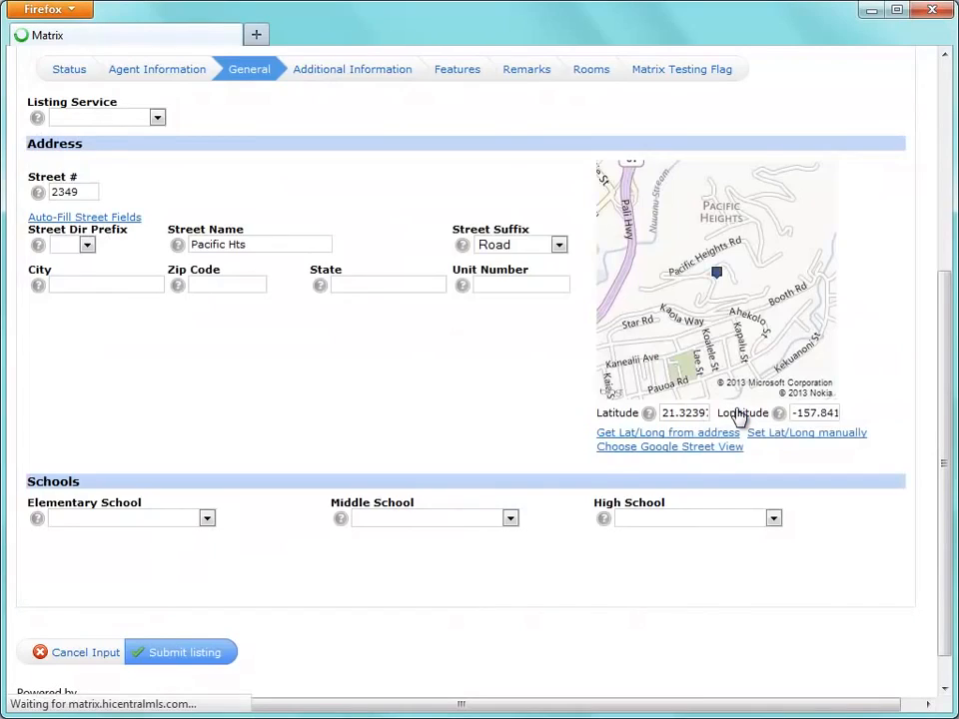
pyautogui.scroll(3)
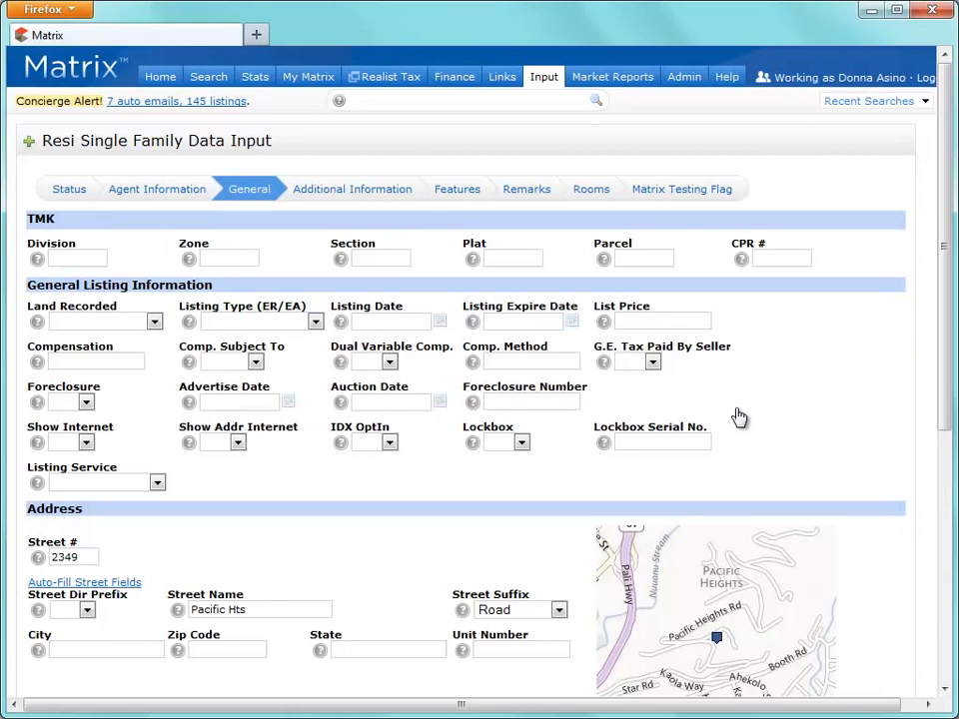
pyautogui.scroll(-3)
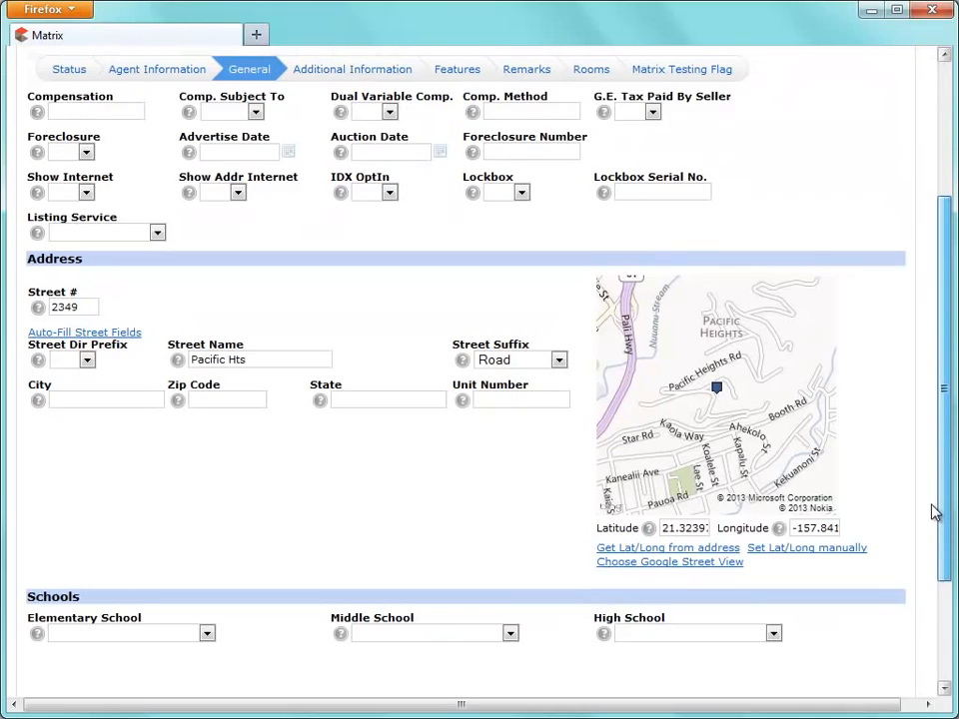
pyautogui.scroll(-3)
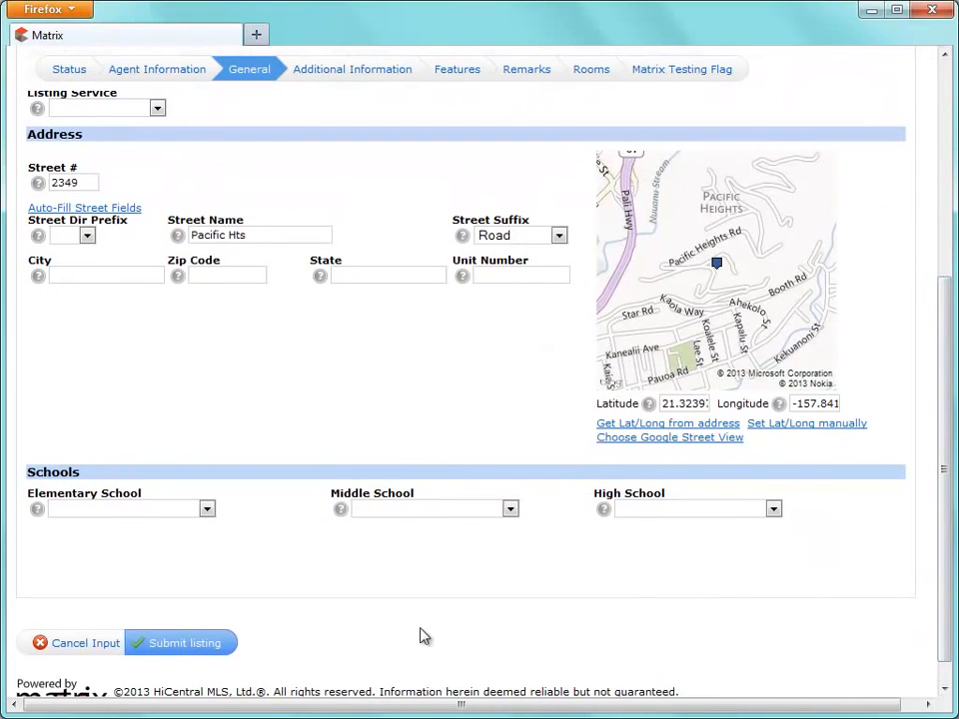
# Step: Submit the listing, assigned MLS number 201325012, and go to its photo management
pyautogui.click(179, 643)
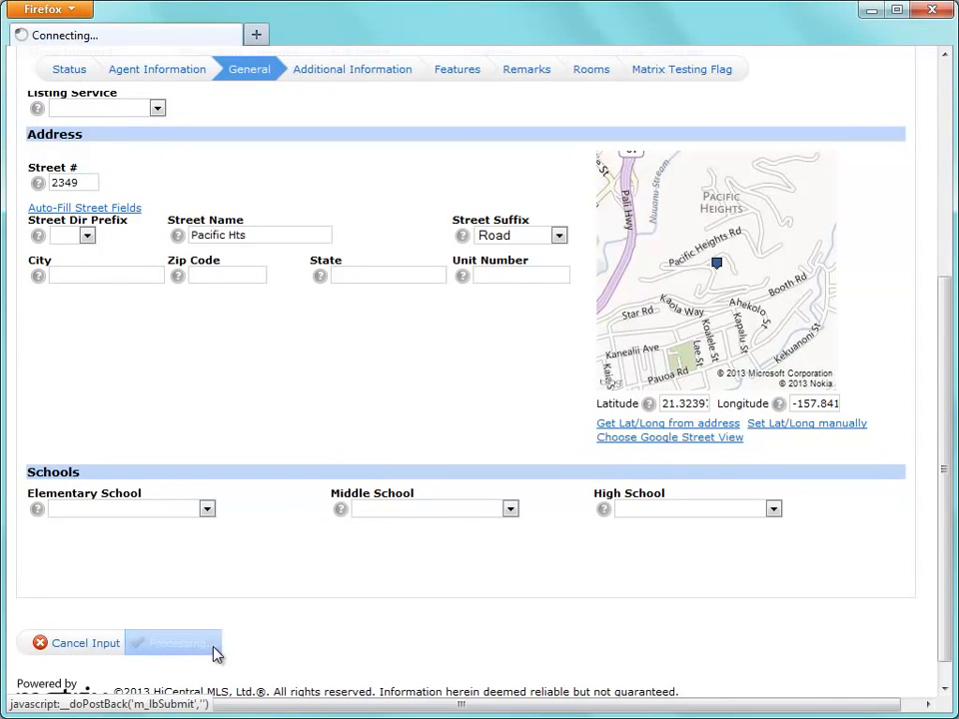
pyautogui.click(172, 643)
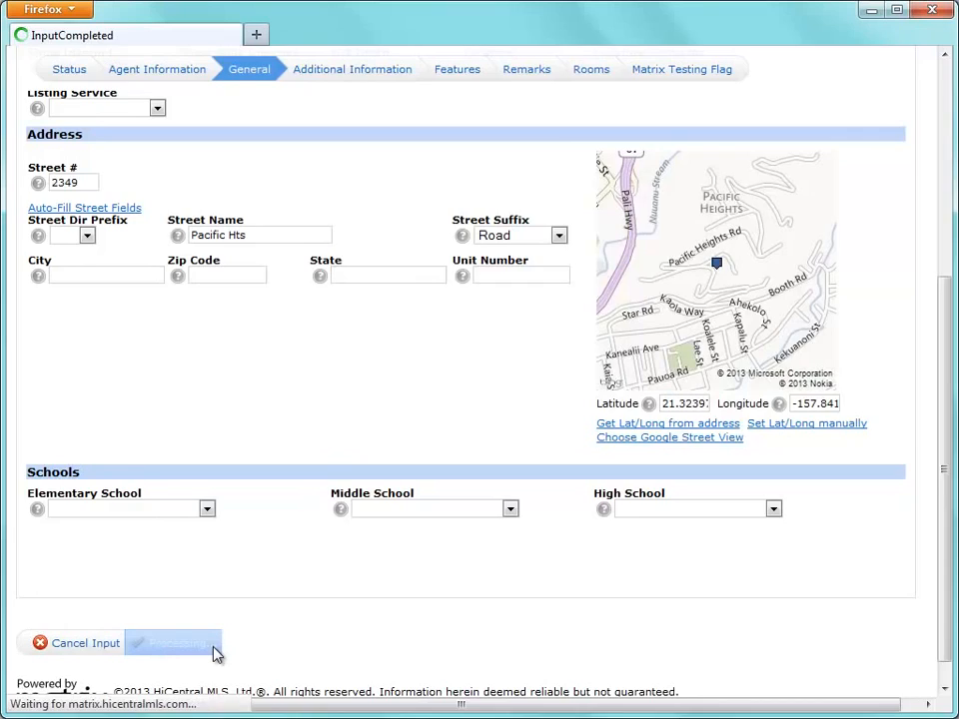
pyautogui.click(172, 643)
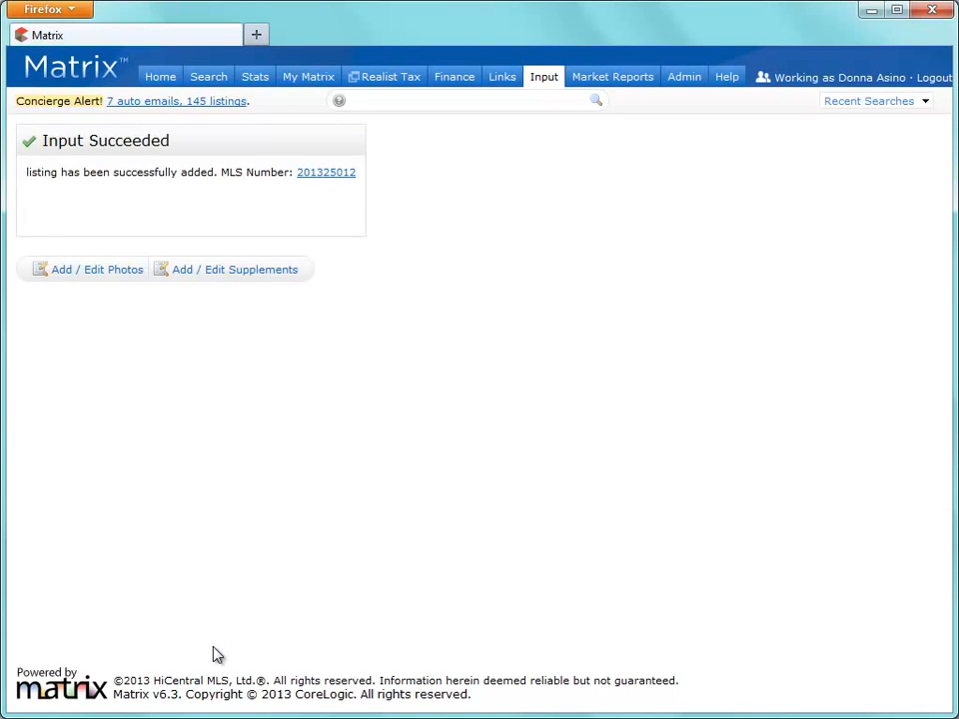
pyautogui.click(94, 268)
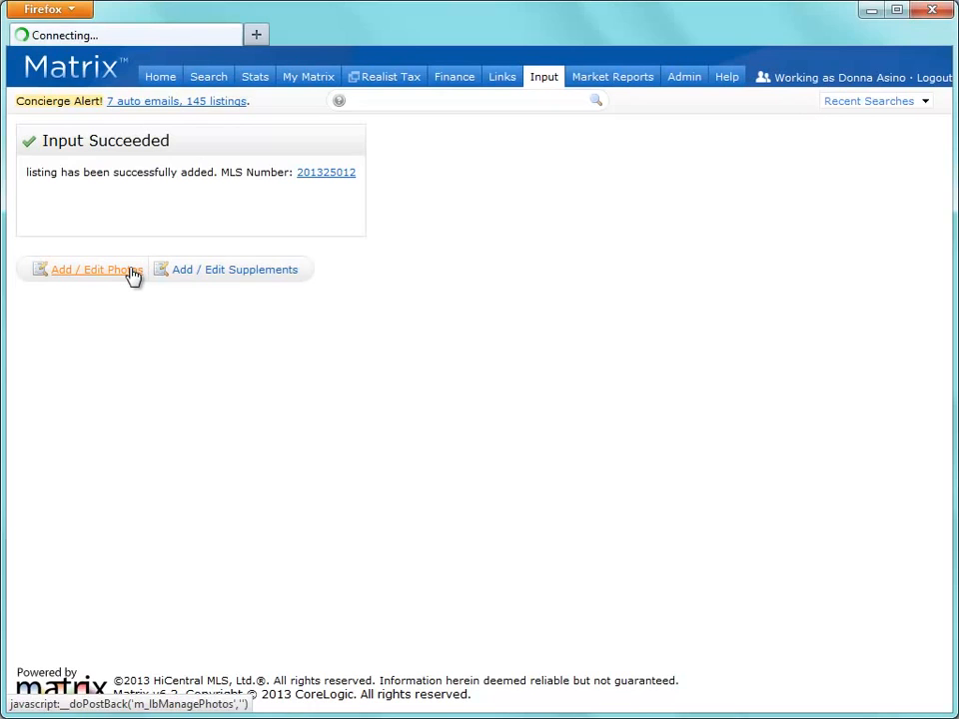
# Step: Upload the six images from the Listing folder into the primary slot and slots 2–6
pyautogui.click(88, 268)
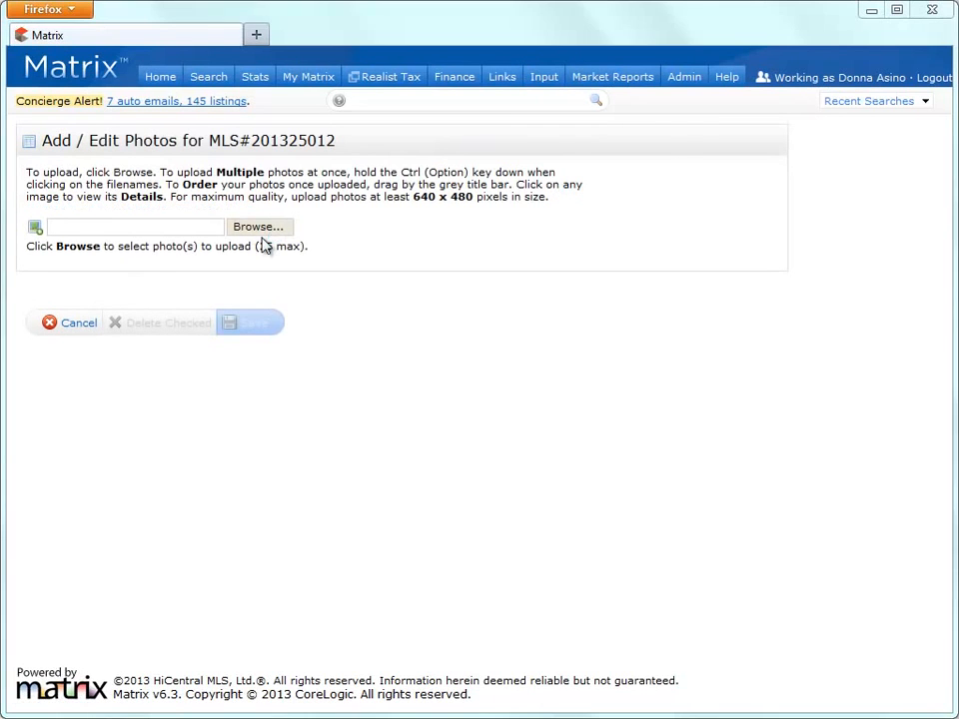
pyautogui.click(260, 228)
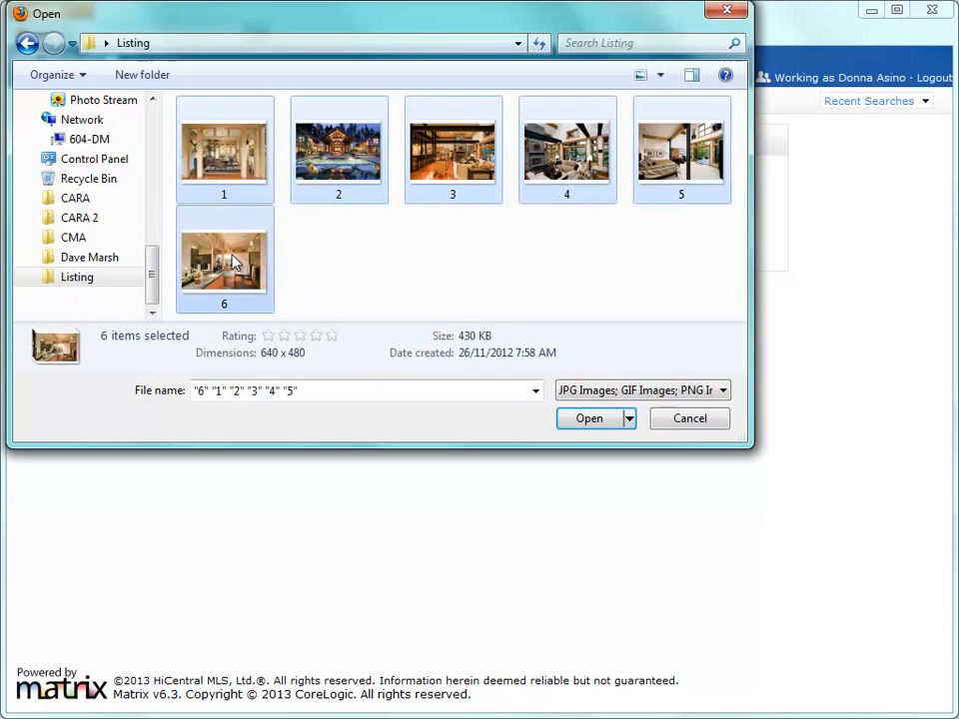
pyautogui.click(590, 418)
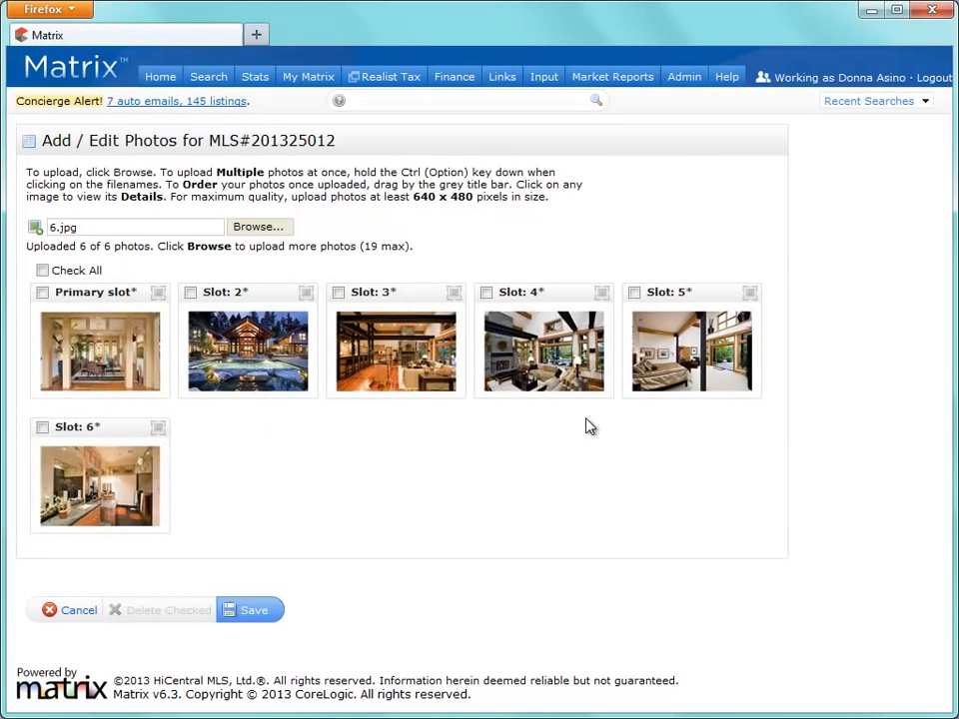
pyautogui.moveTo(567, 427)
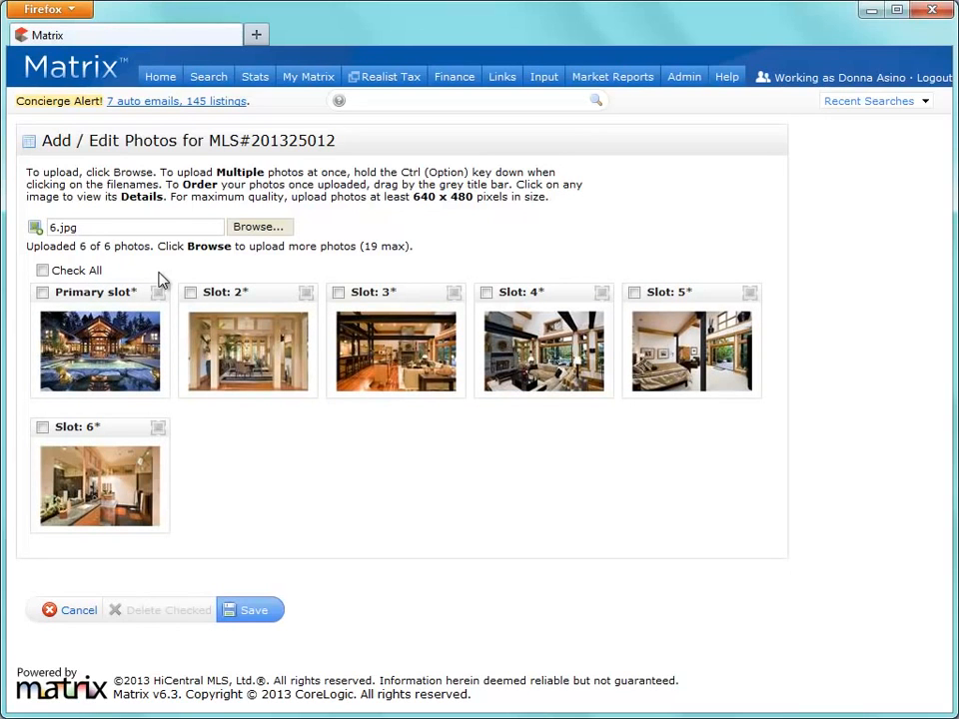
# Step: Caption the slot 2 photo 'Interior Dining Room' and save the photos
pyautogui.click(246, 352)
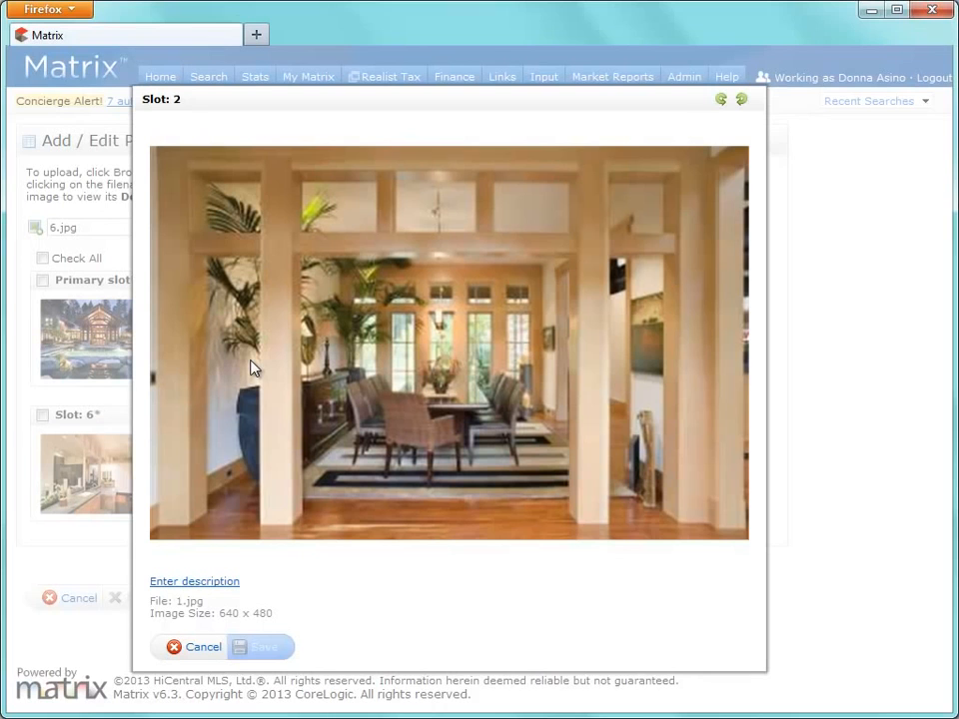
pyautogui.moveTo(218, 564)
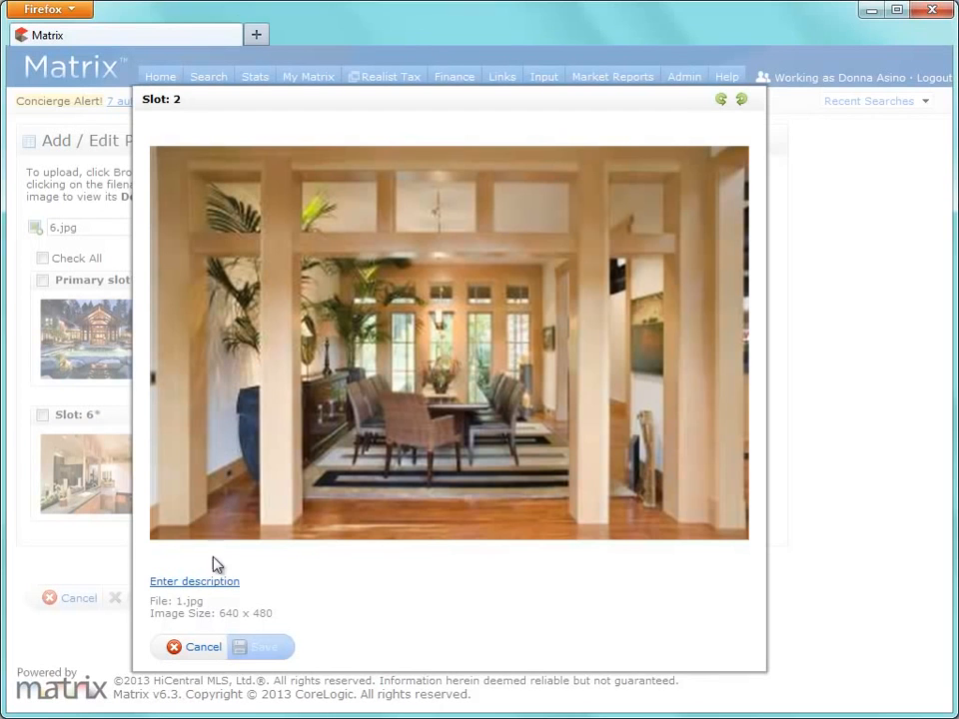
pyautogui.click(196, 582)
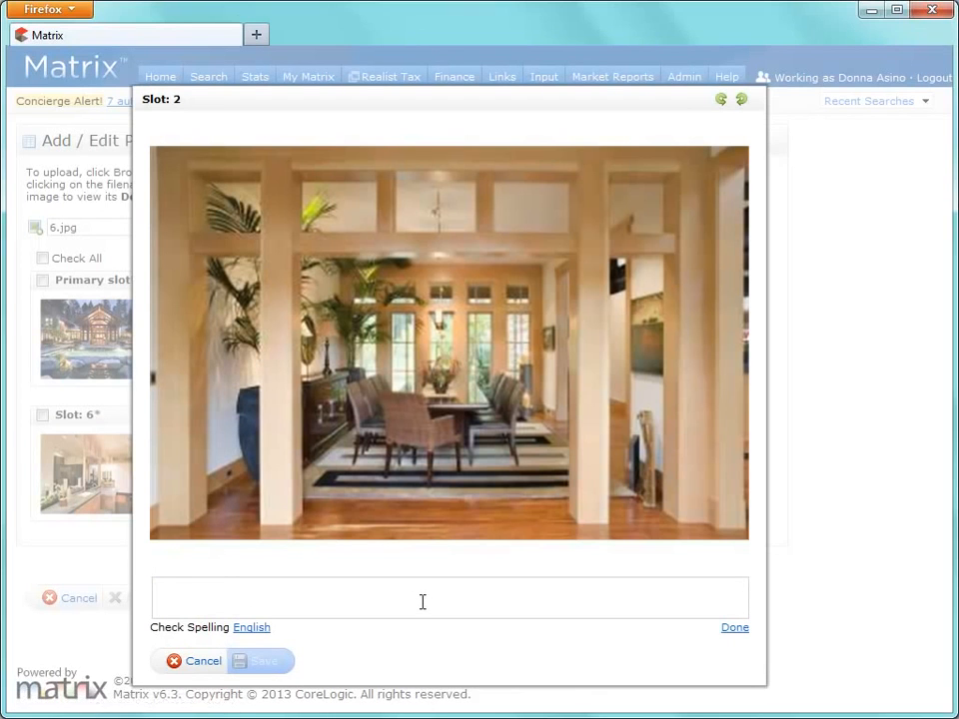
pyautogui.write('Interior Din')
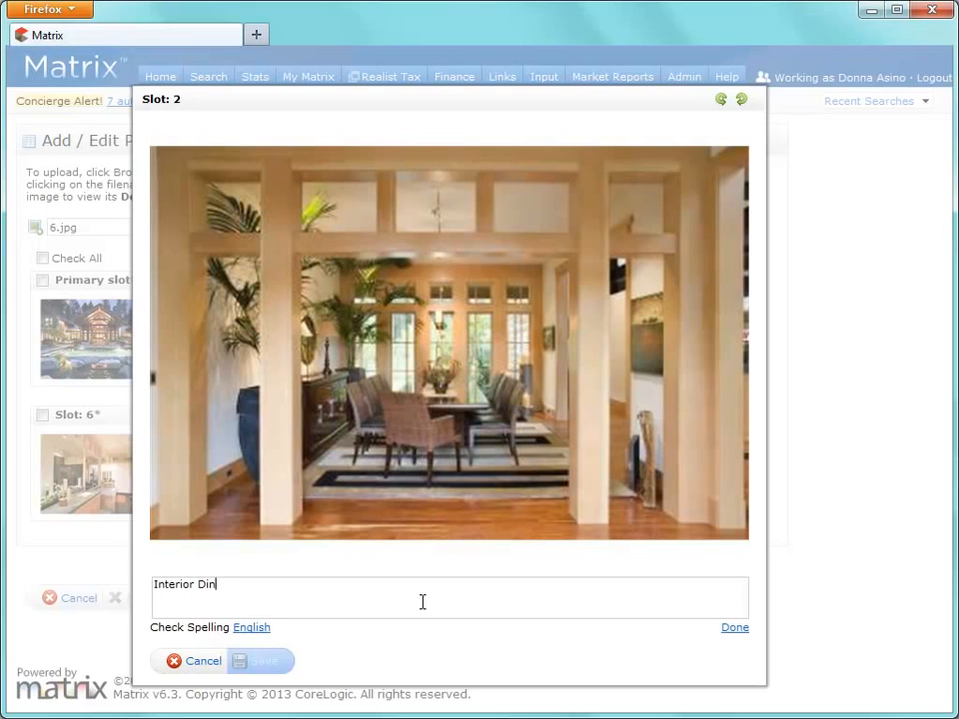
pyautogui.write('ing Room')
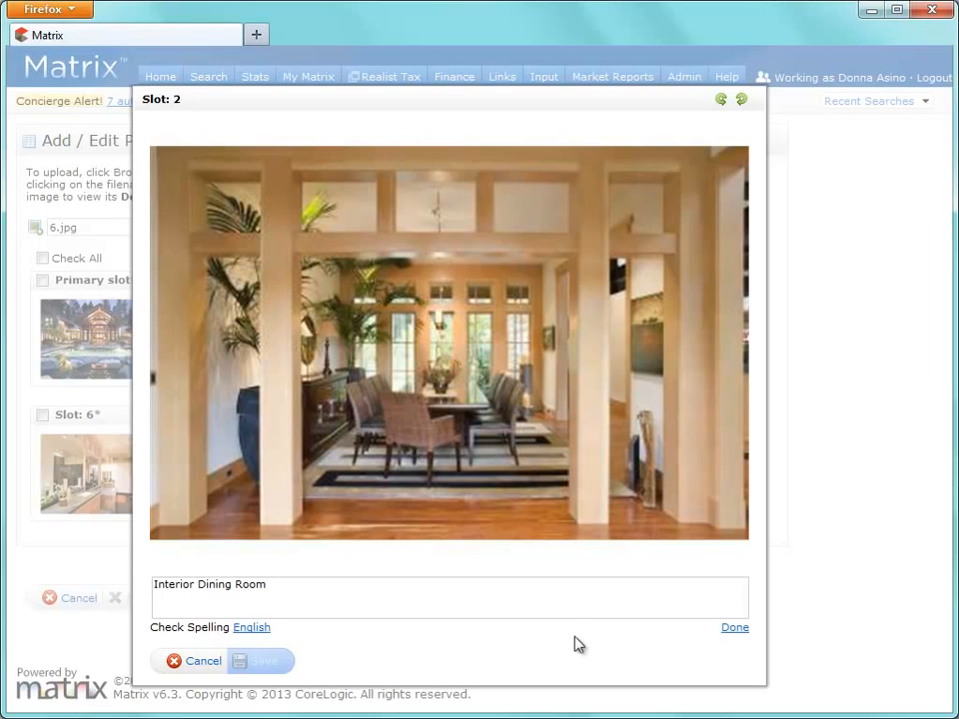
pyautogui.click(735, 627)
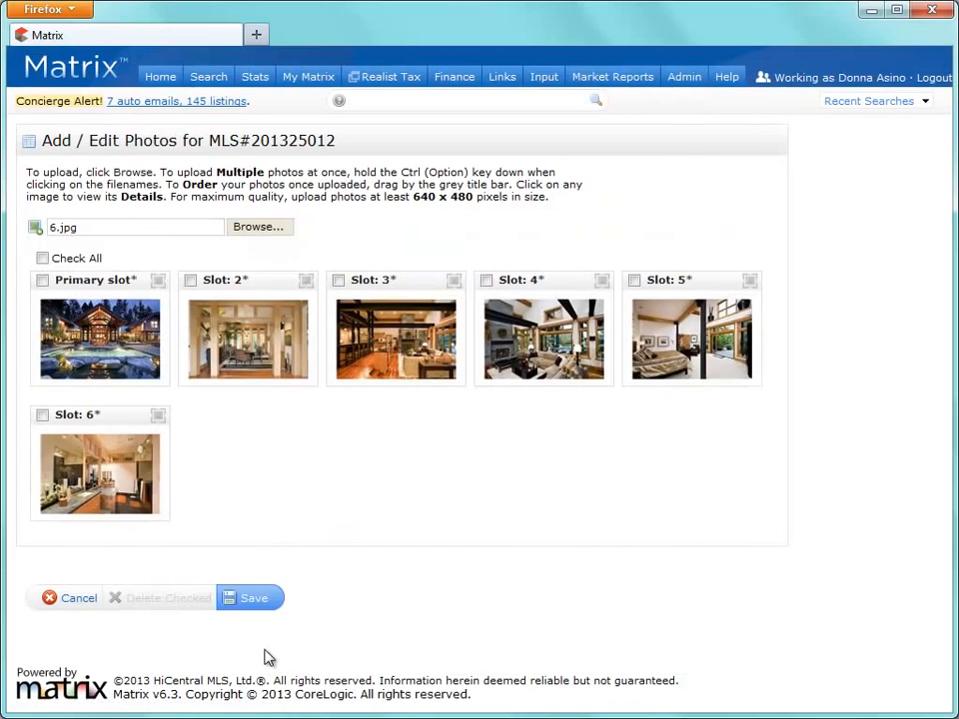
pyautogui.click(250, 597)
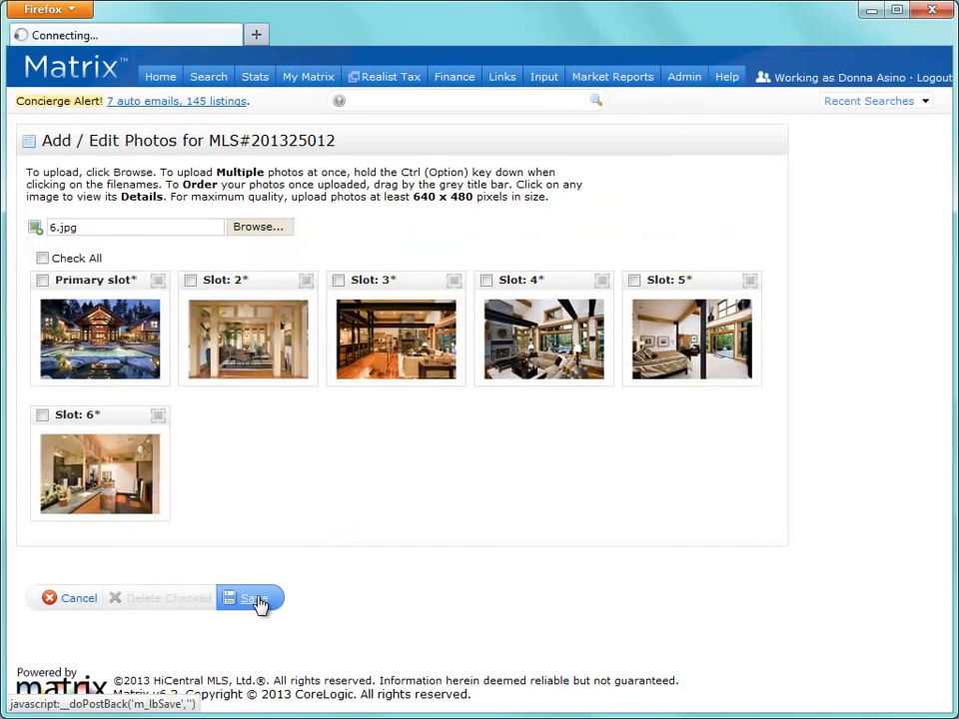
pyautogui.click(250, 597)
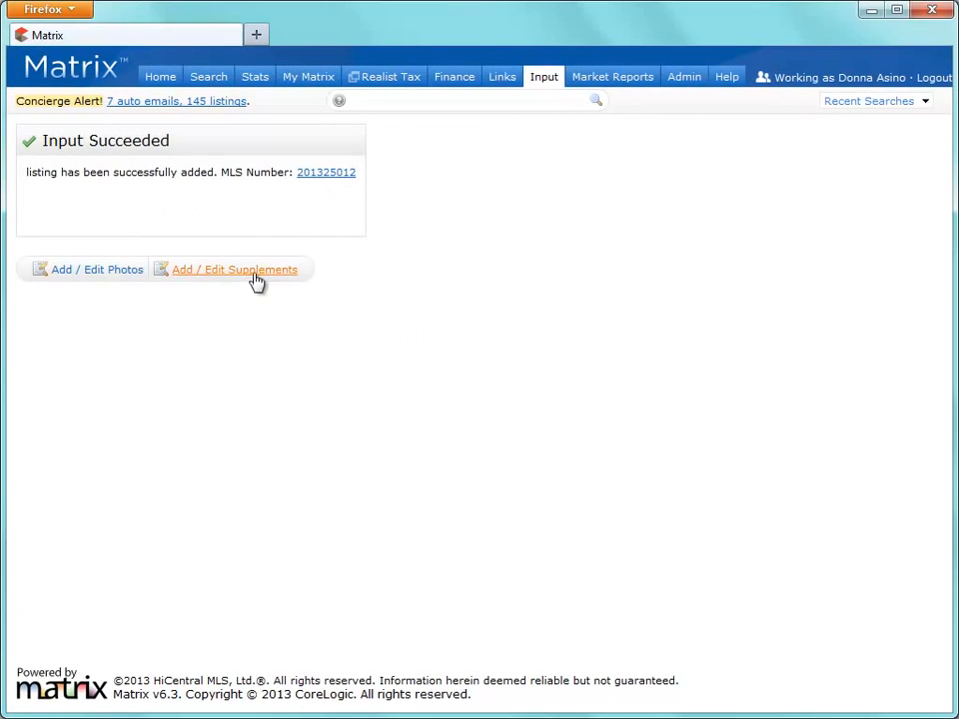
# Step: Upload Floor Plan.pdf as a supplement described 'Floor Plans' and submit it to the listing
pyautogui.click(234, 268)
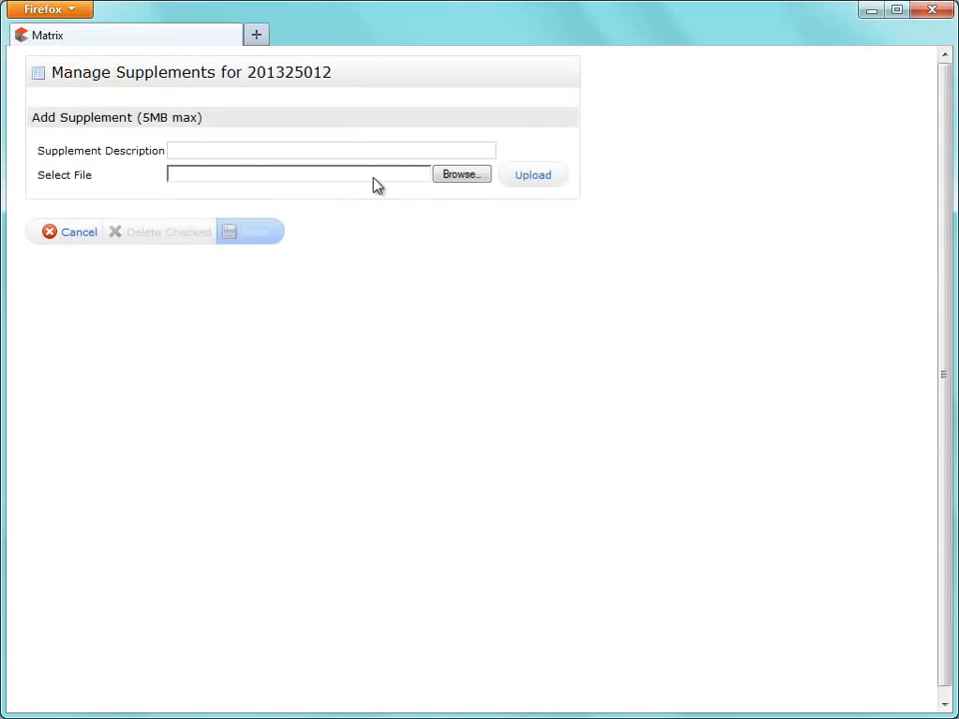
pyautogui.write('F')
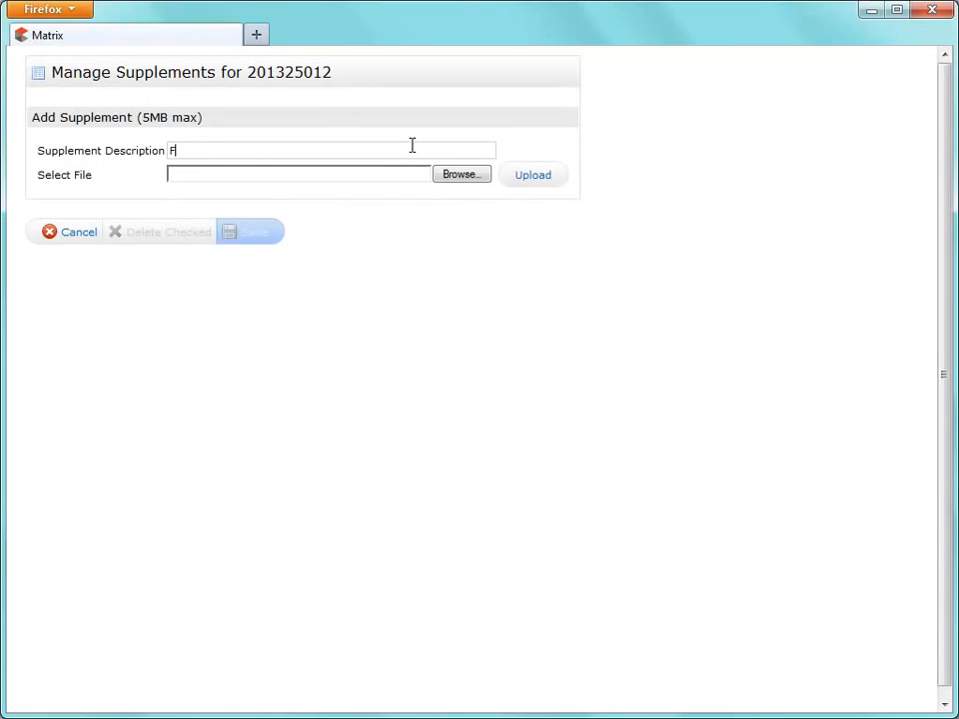
pyautogui.write('loor Plans')
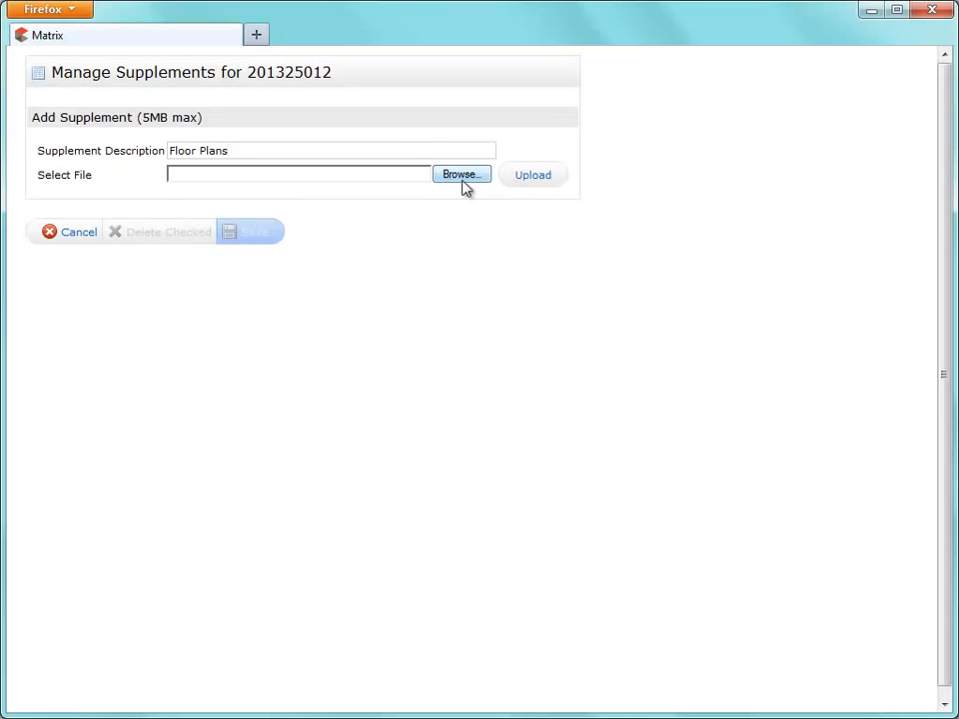
pyautogui.click(459, 176)
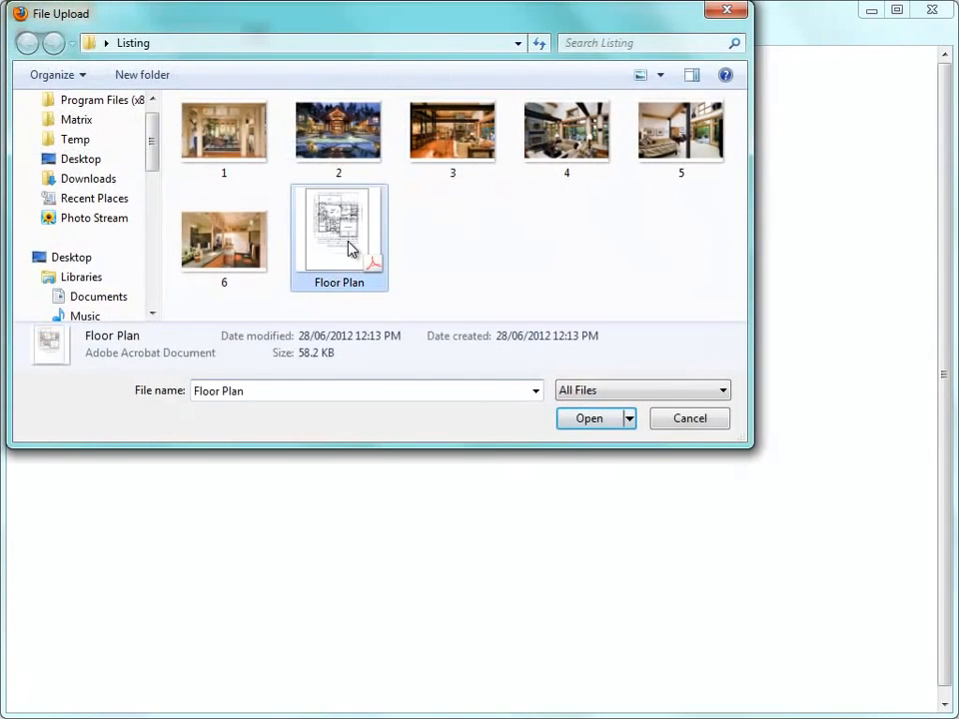
pyautogui.click(588, 419)
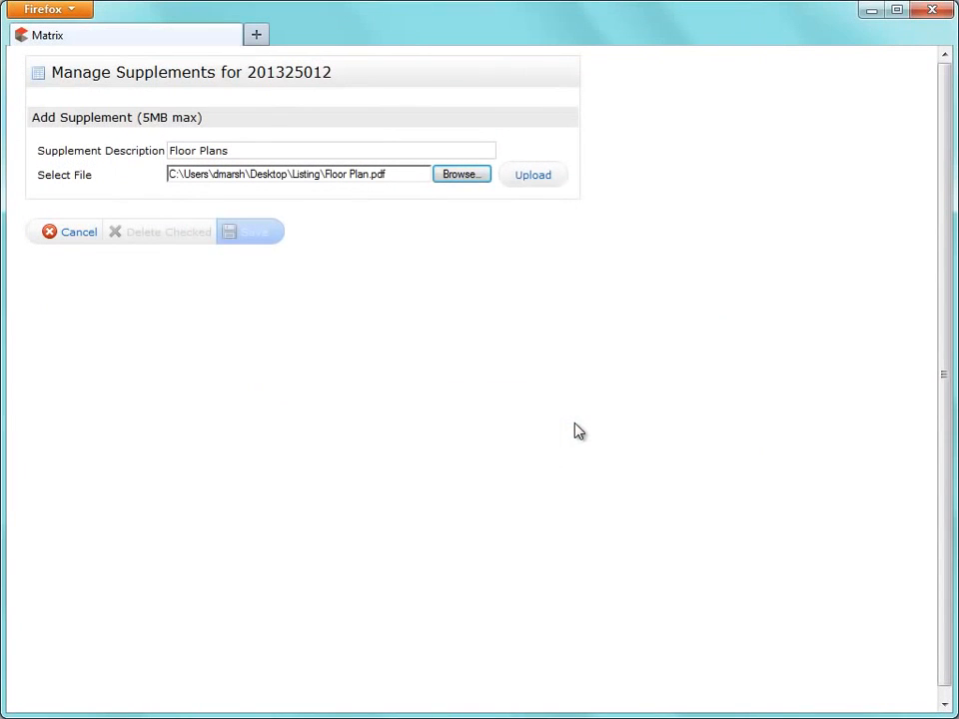
pyautogui.click(532, 175)
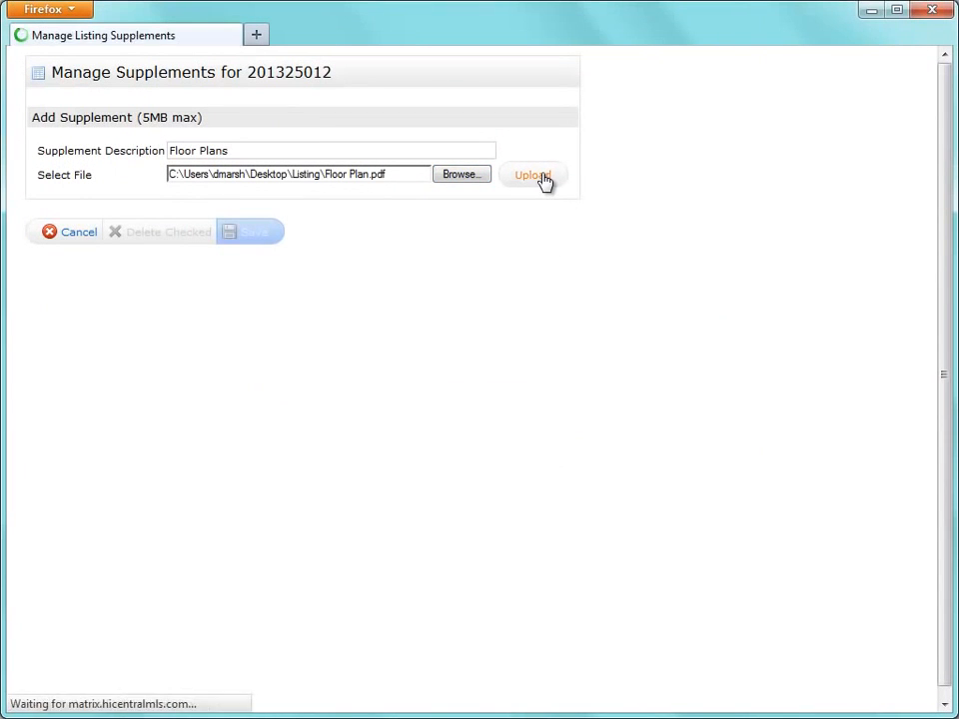
pyautogui.click(532, 176)
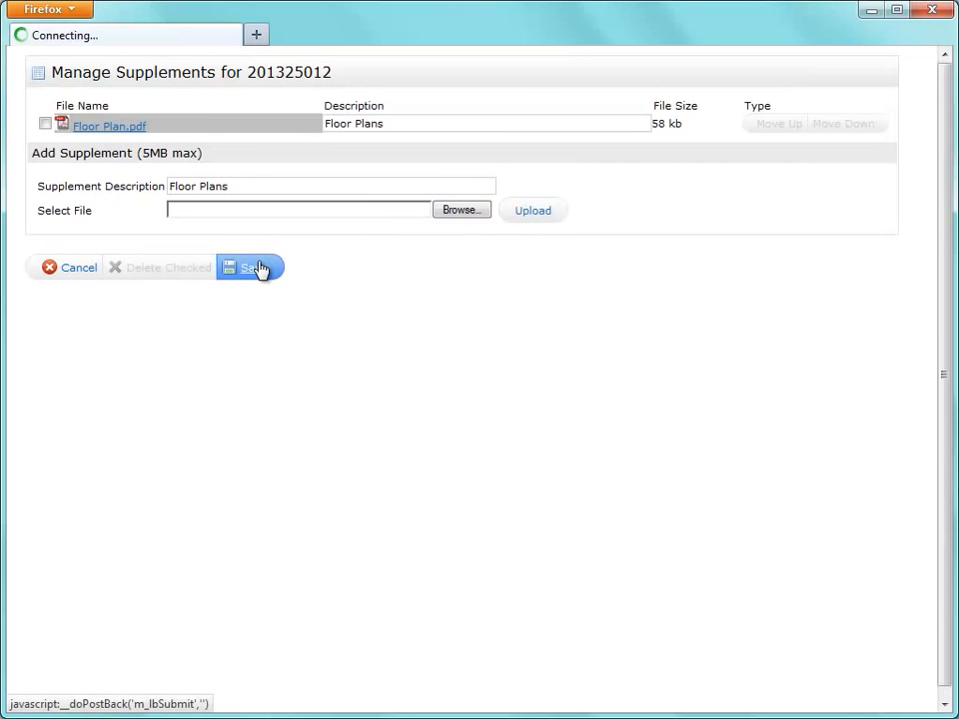
pyautogui.click(250, 268)
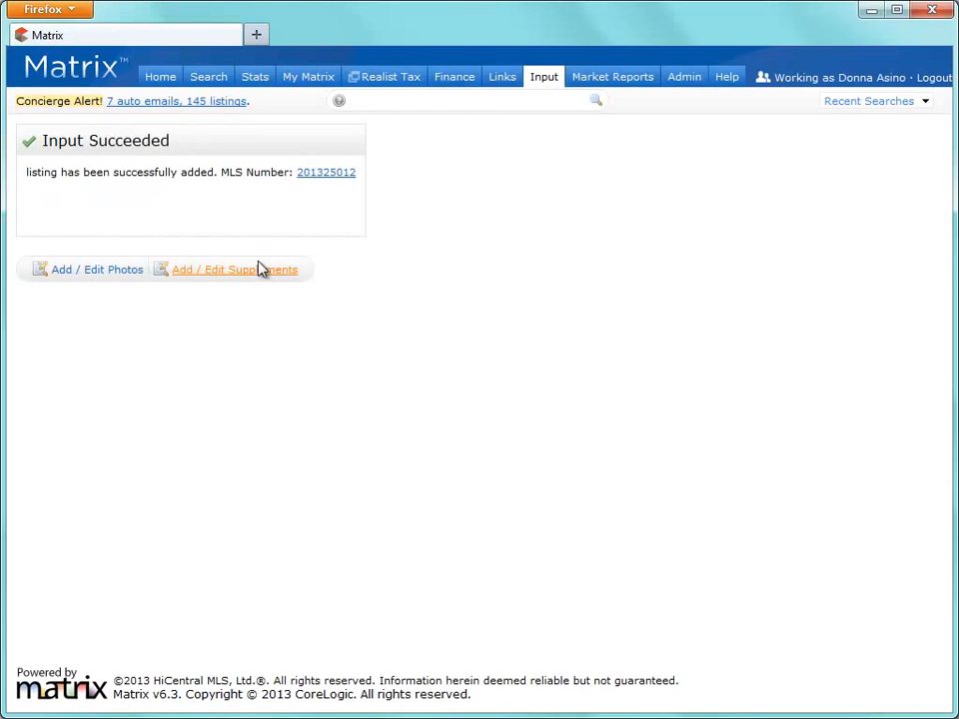
pyautogui.moveTo(270, 255)
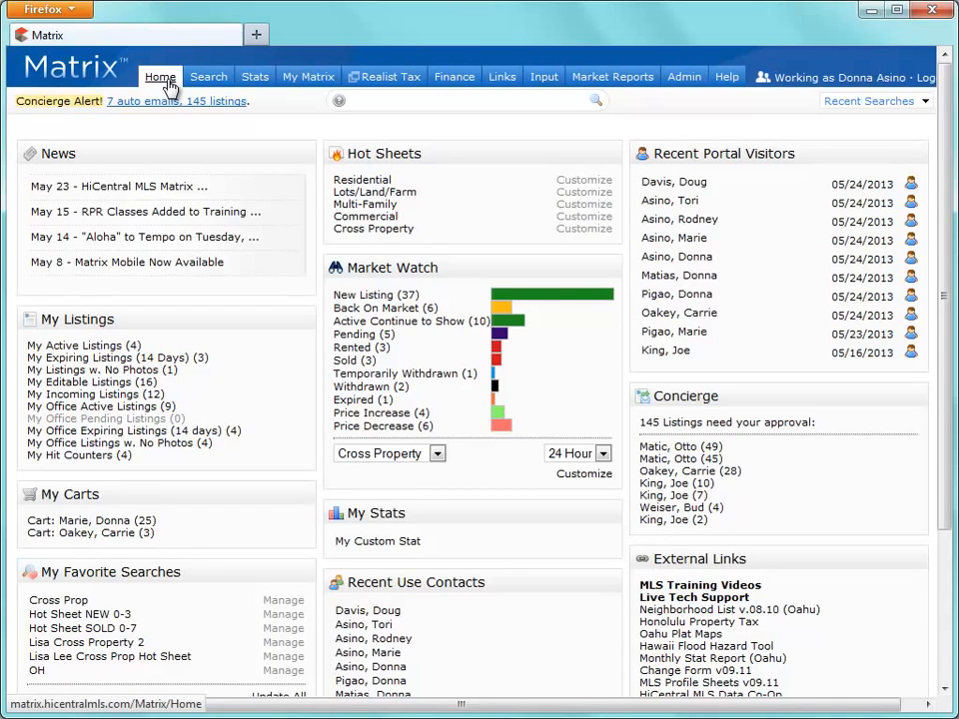
pyautogui.moveTo(203, 108)
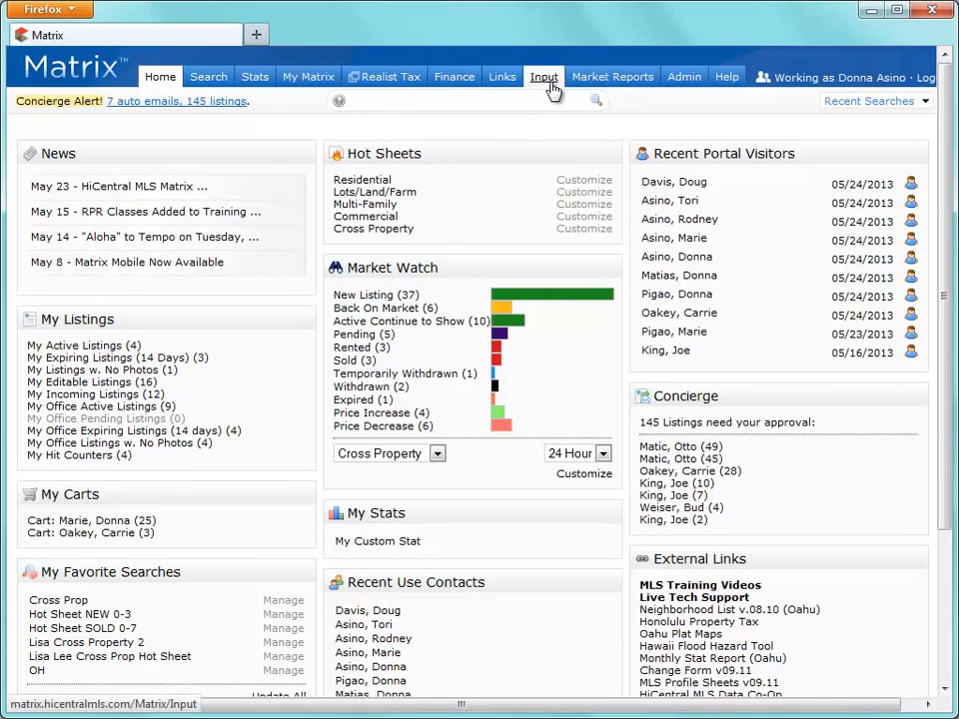
pyautogui.click(543, 76)
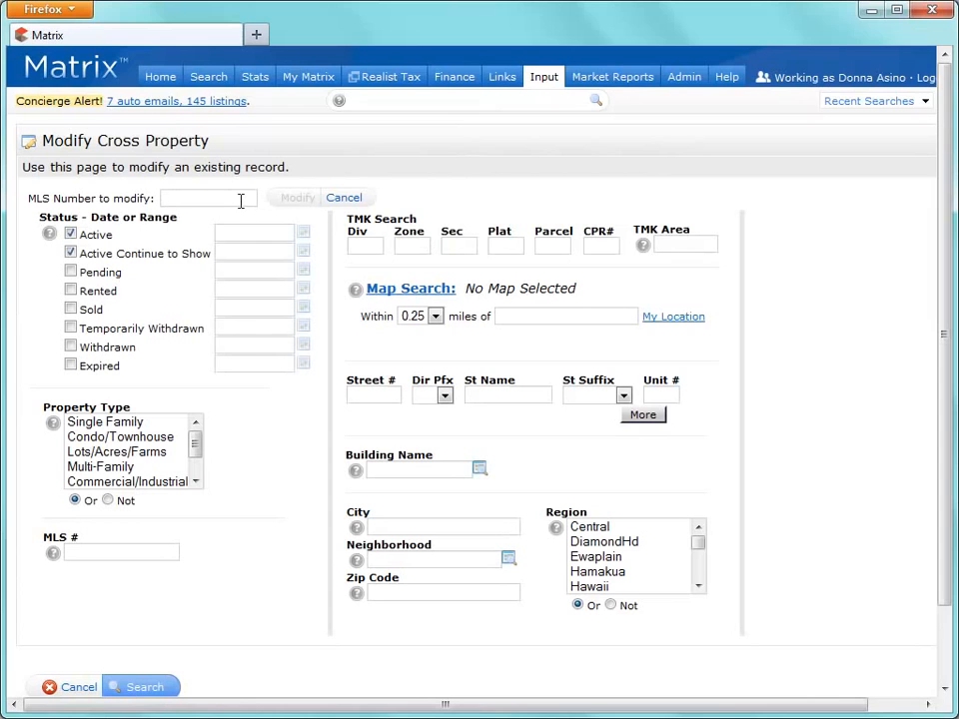
pyautogui.write('20132501')
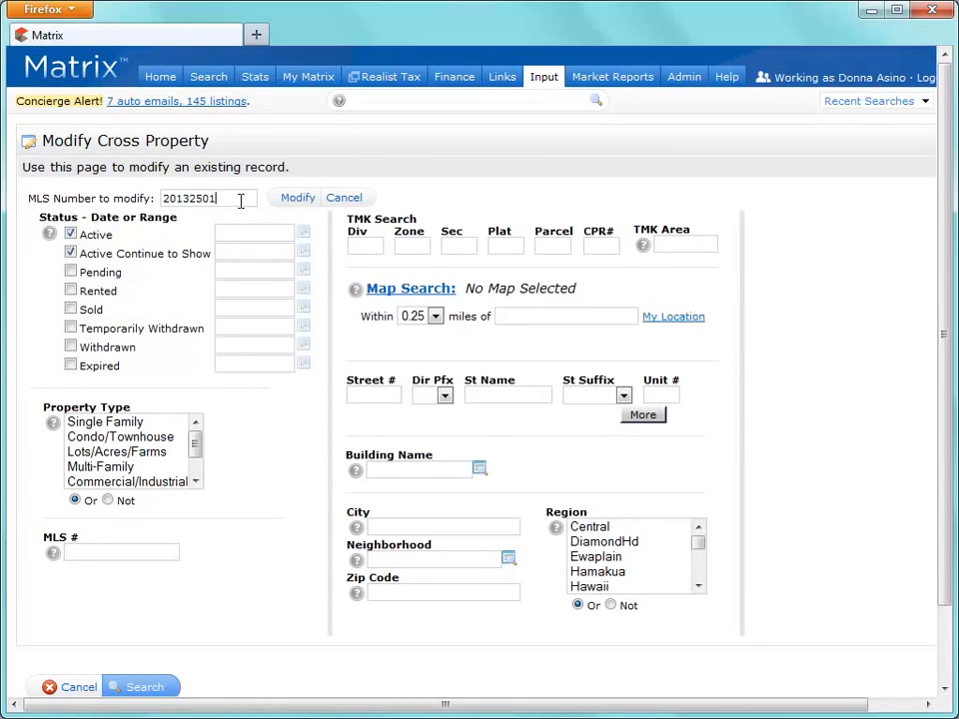
pyautogui.click(296, 198)
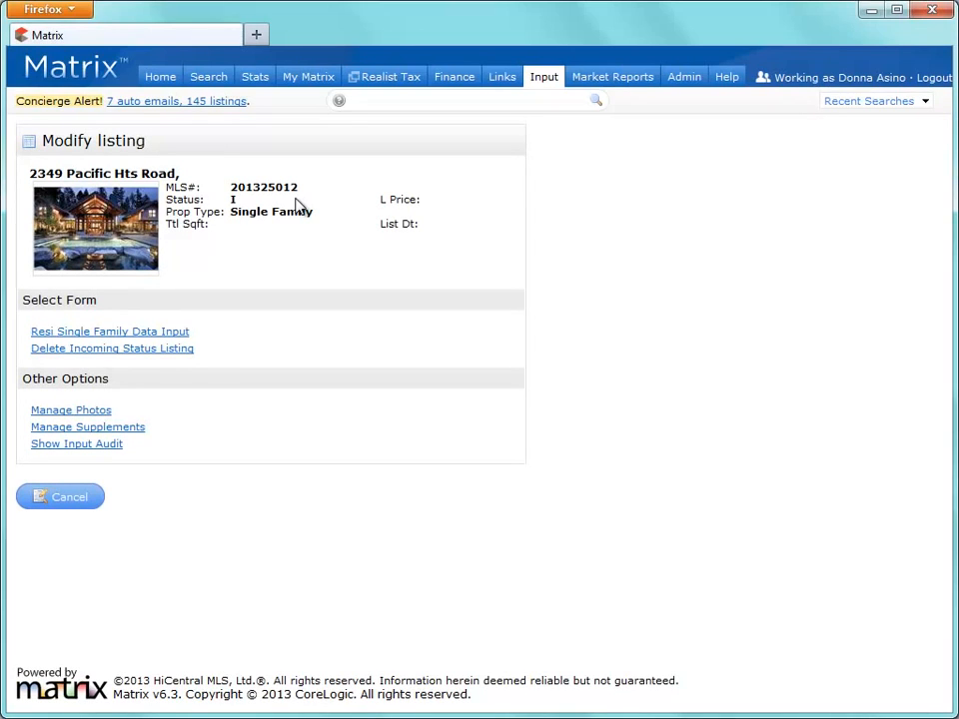
pyautogui.moveTo(182, 310)
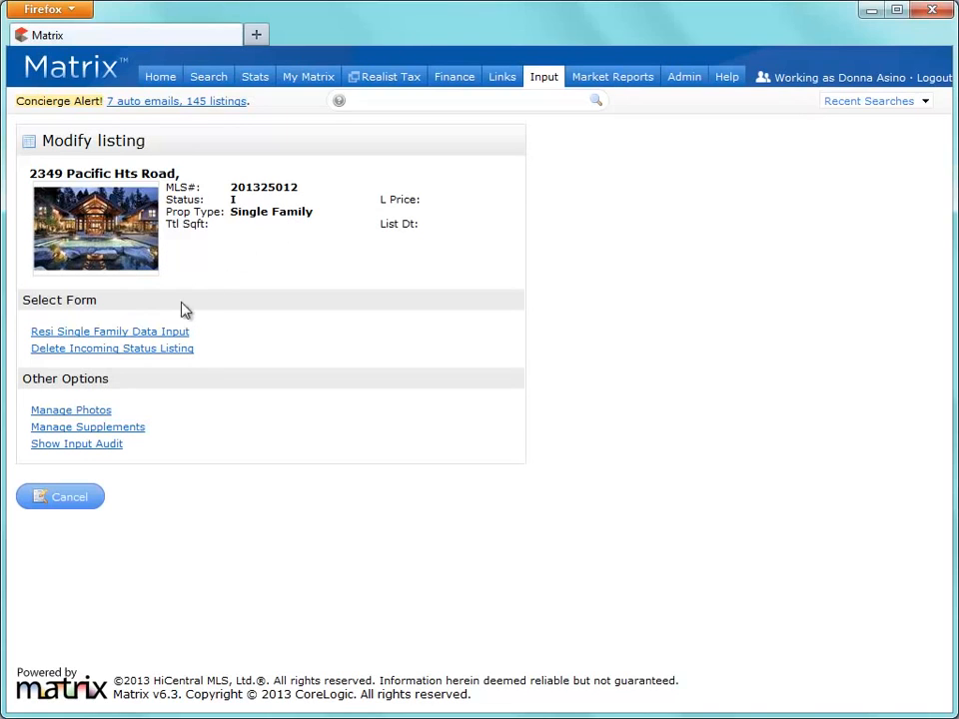
# Step: Set status to Active in the single-family form, review General, Additional Information and Rooms, and submit
pyautogui.click(110, 332)
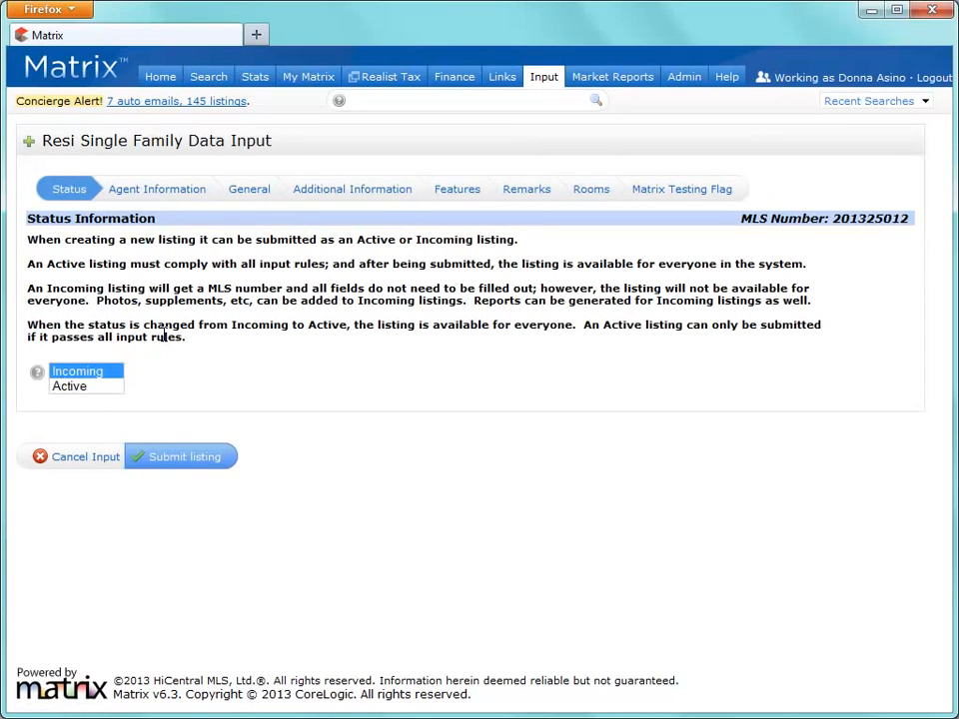
pyautogui.click(68, 388)
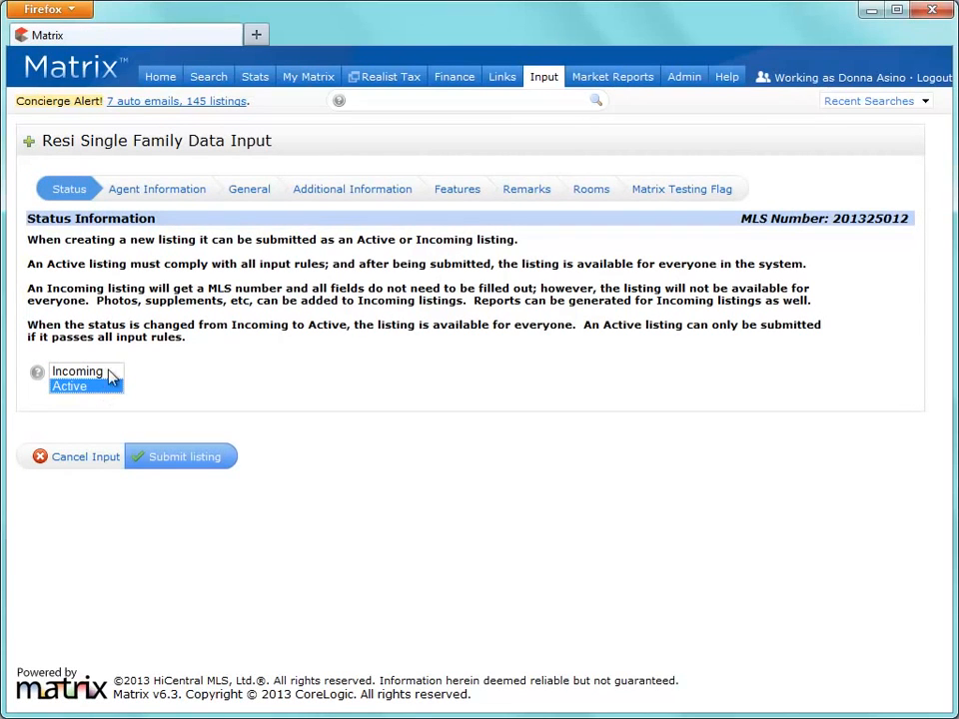
pyautogui.click(250, 188)
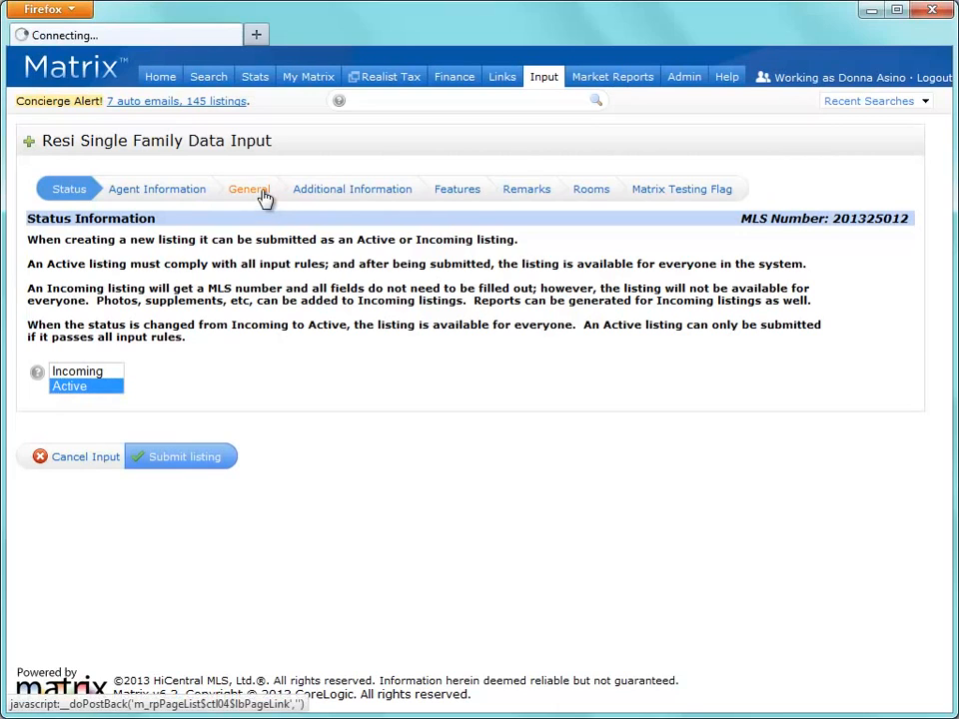
pyautogui.click(250, 187)
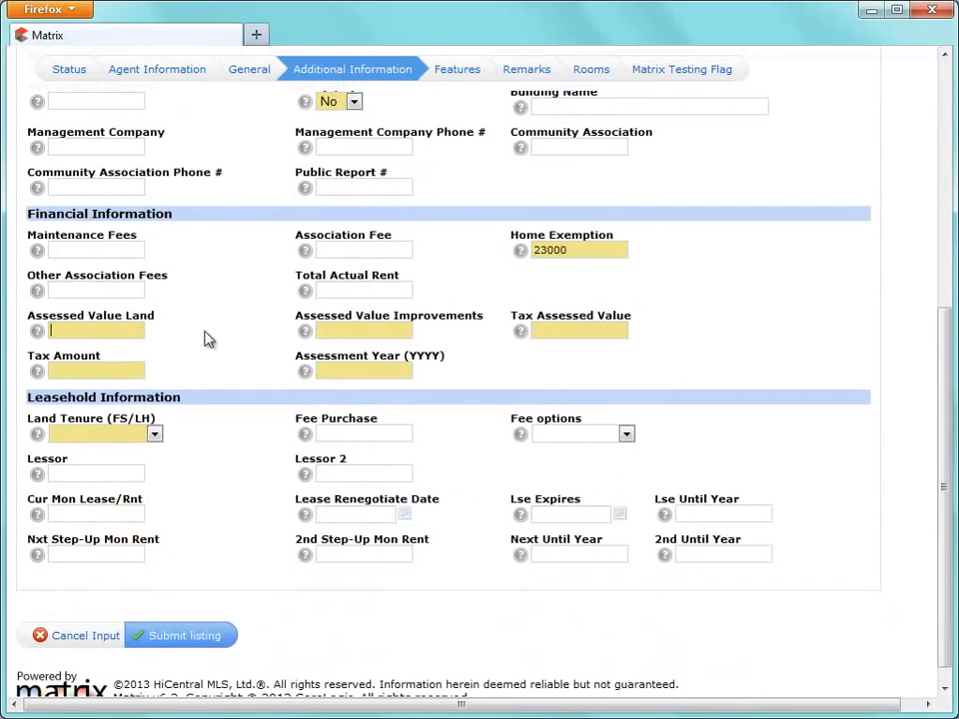
pyautogui.click(455, 68)
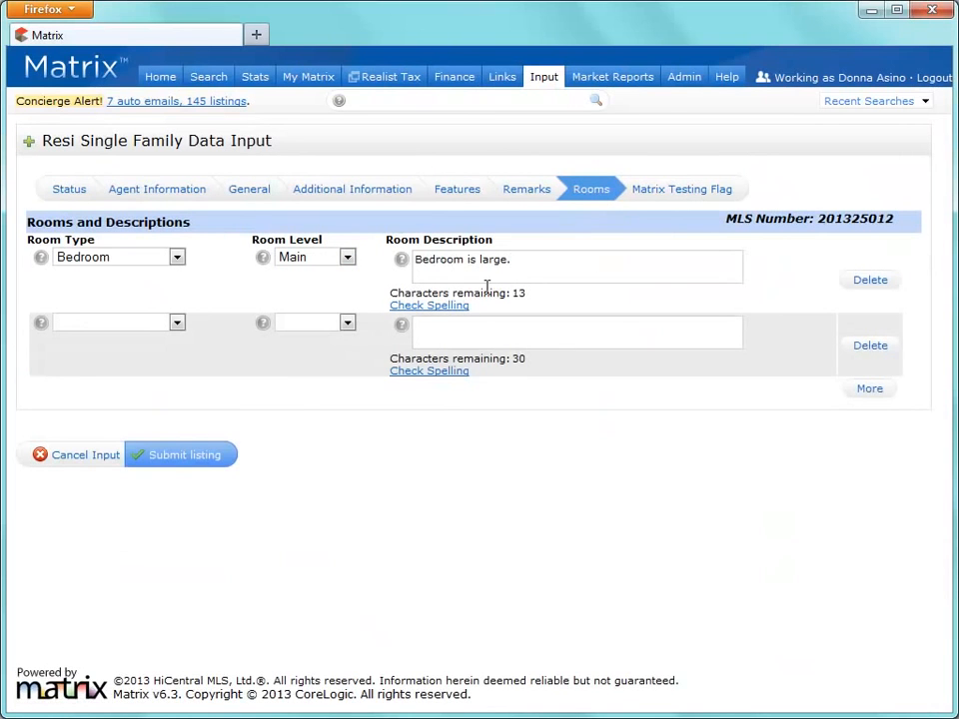
pyautogui.click(180, 455)
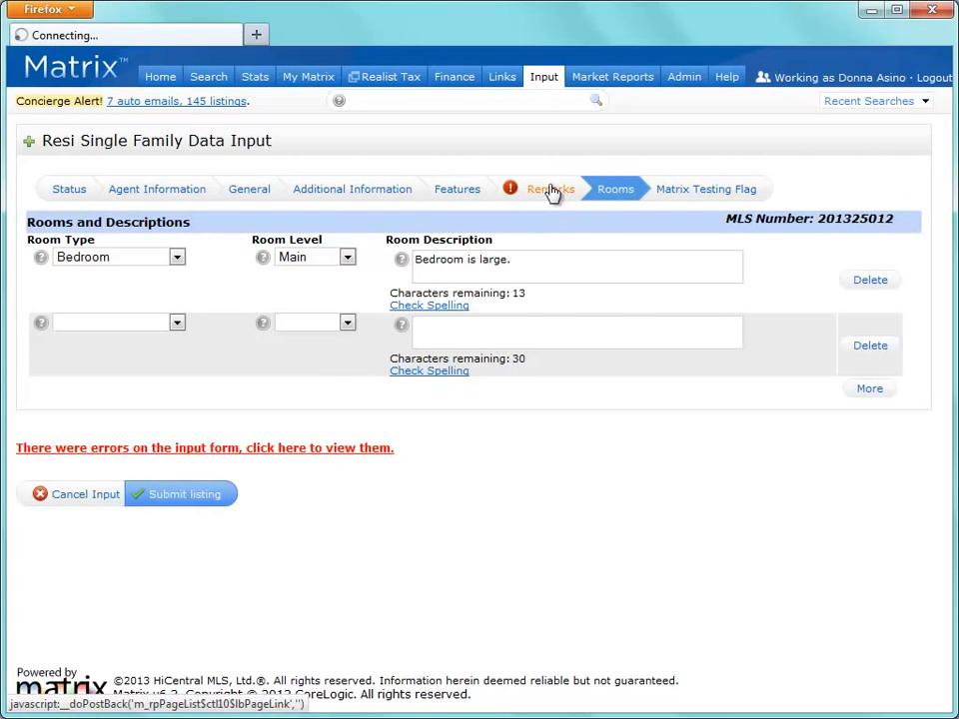
# Step: Enter public remarks "Must see property!" in the flagged Remarks section and submit the listing update
pyautogui.click(548, 188)
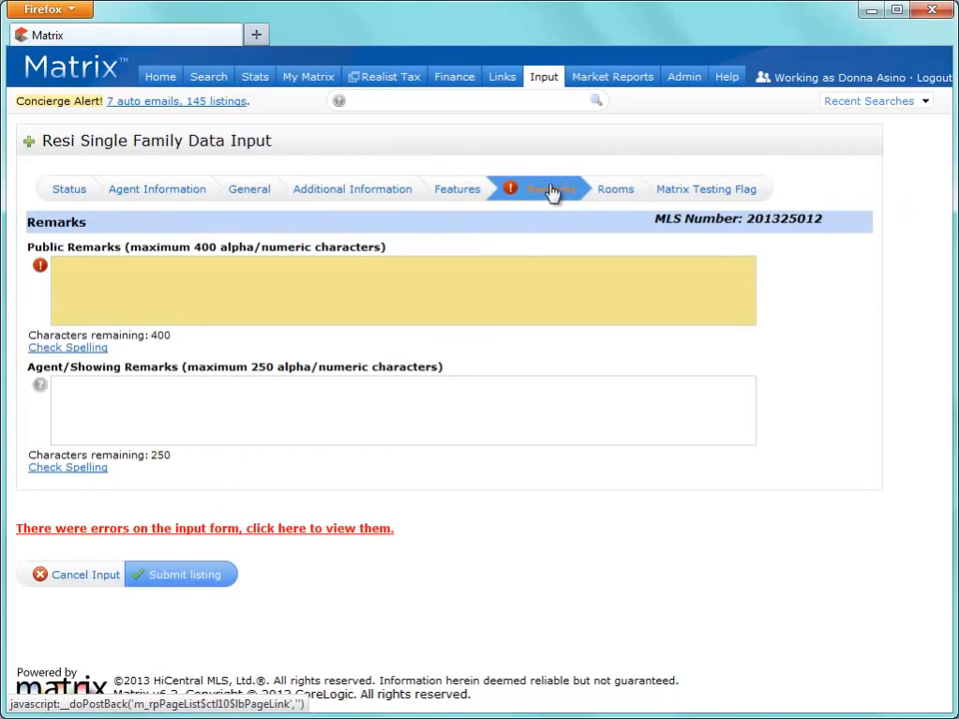
pyautogui.click(399, 290)
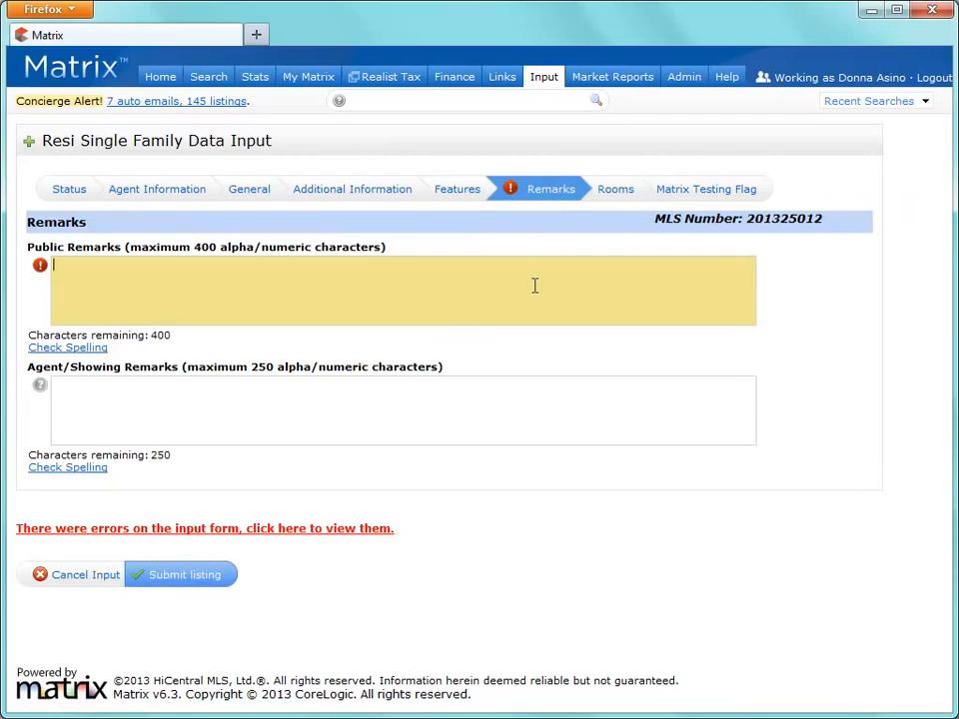
pyautogui.write('Must')
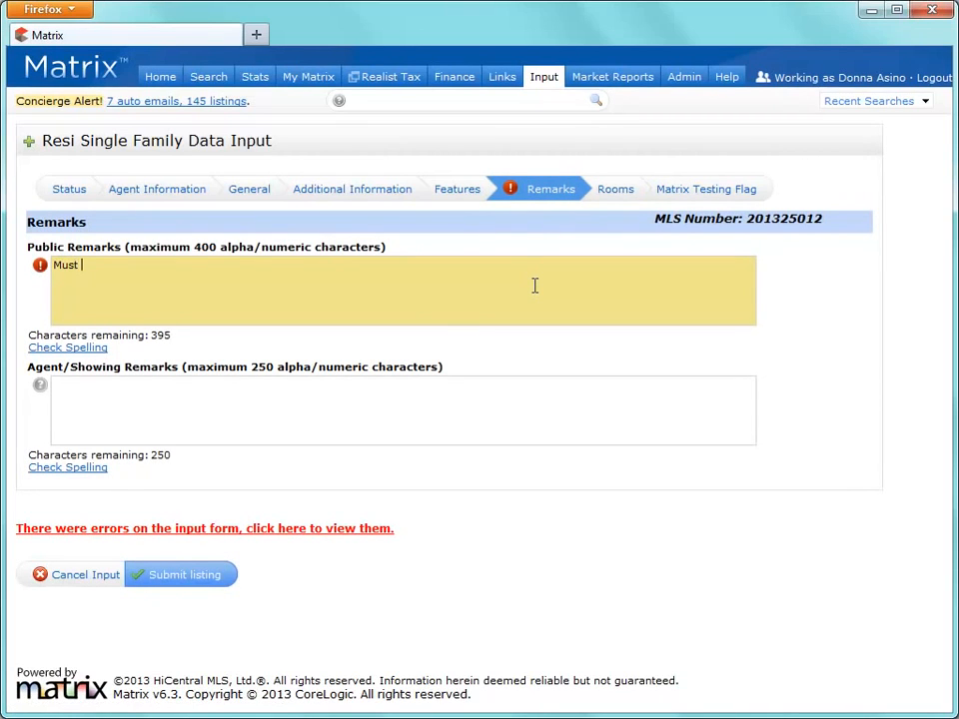
pyautogui.write('see prop')
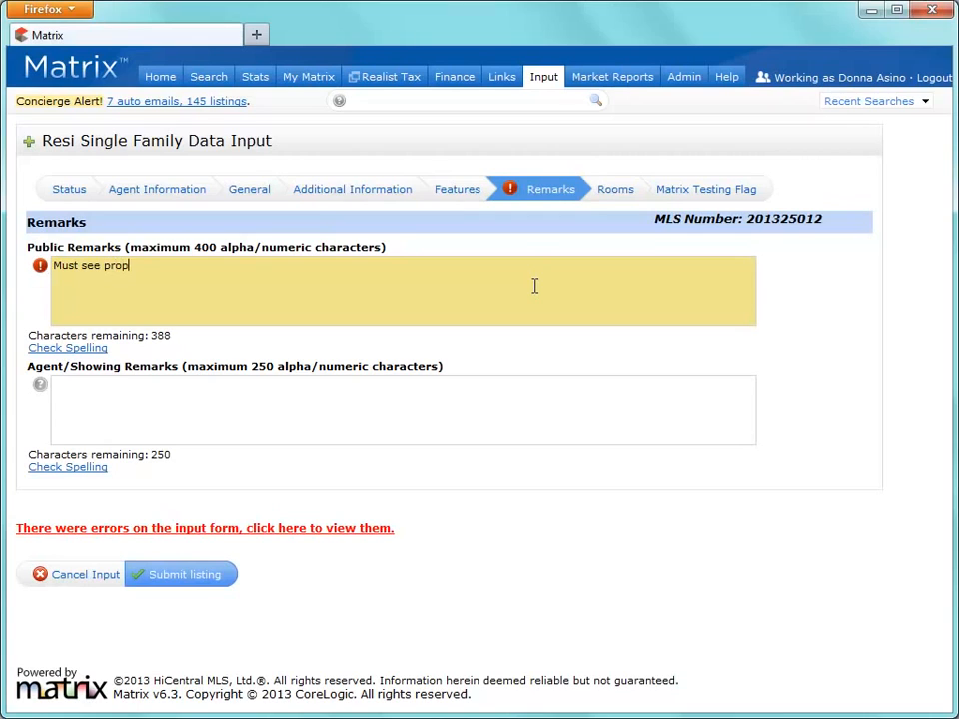
pyautogui.write('erty!')
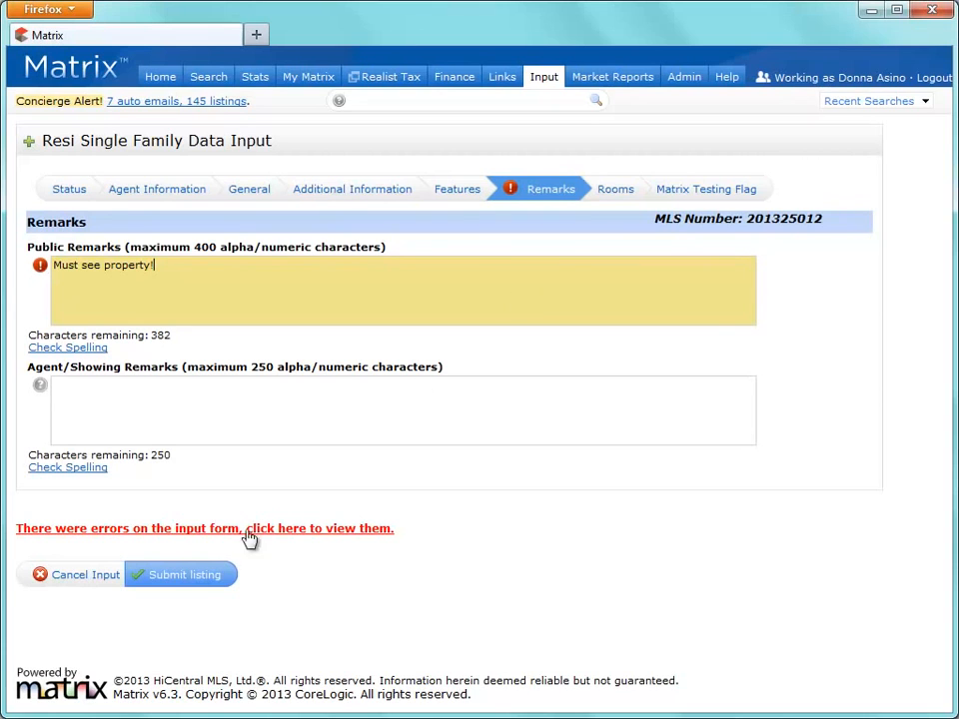
pyautogui.click(180, 576)
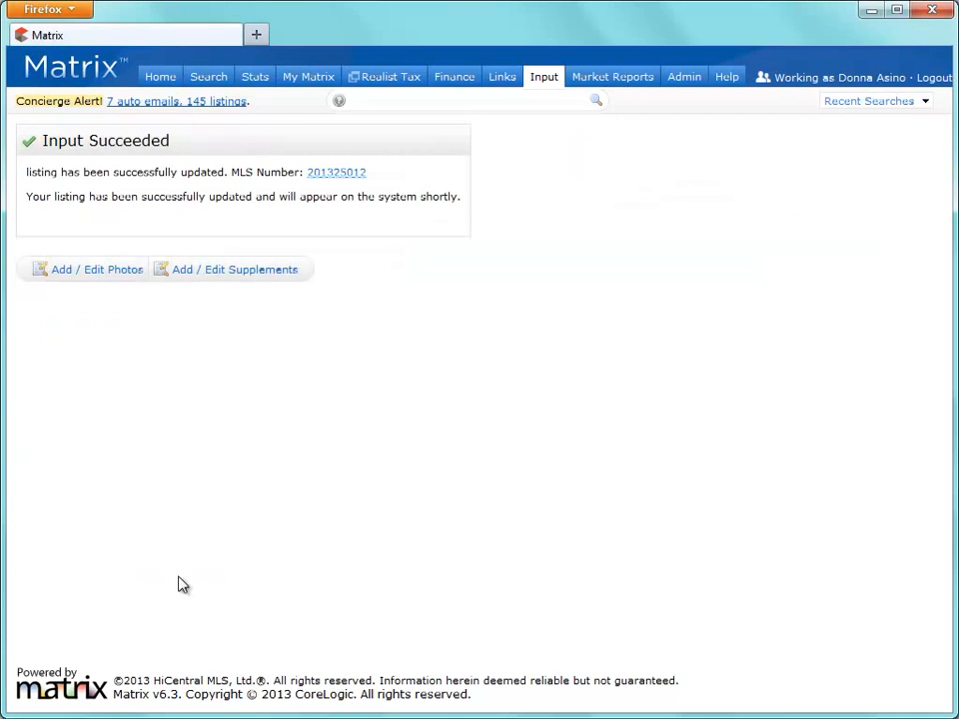